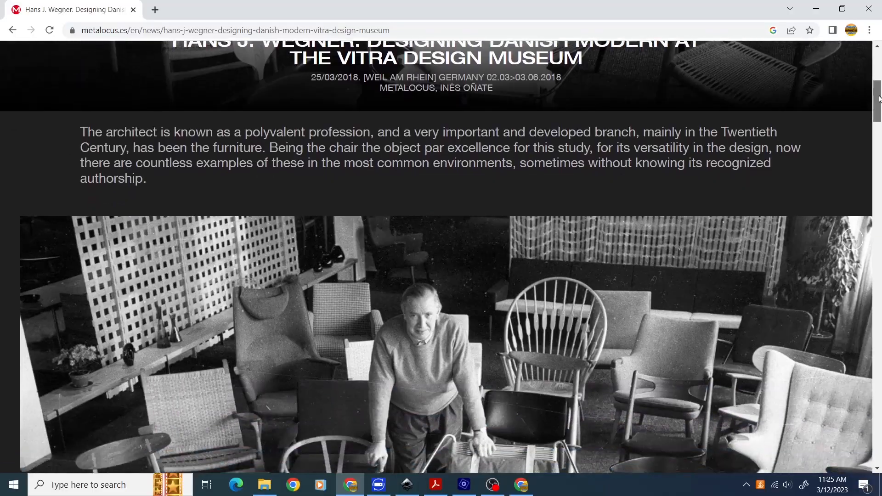
Scroll the Wegner article and advance its photo gallery seven times to the JH512 Folding Chair
scroll(down, 3)
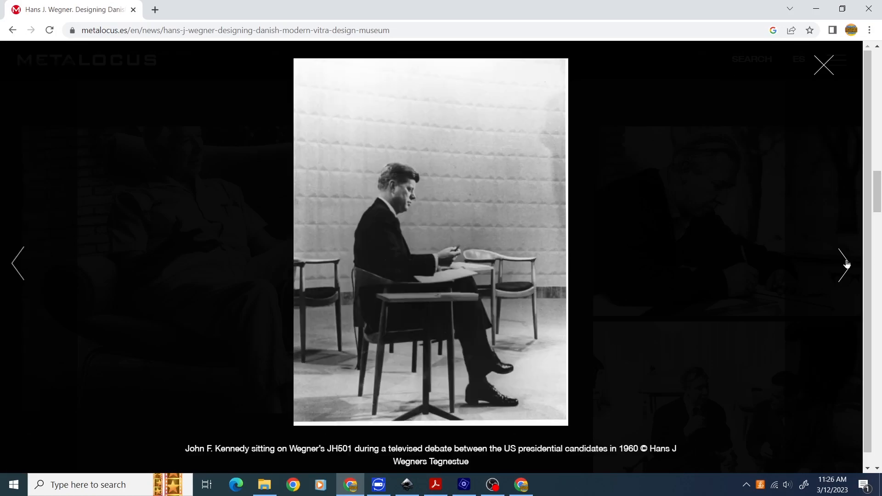
click(843, 264)
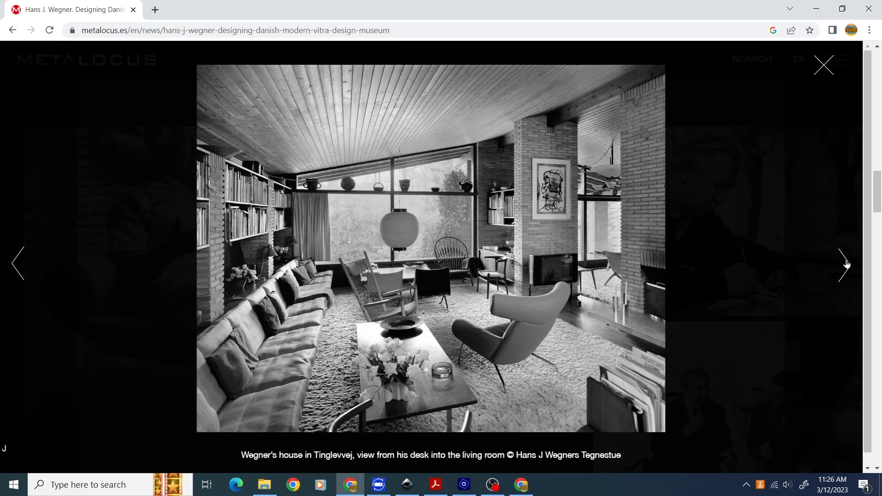
click(842, 264)
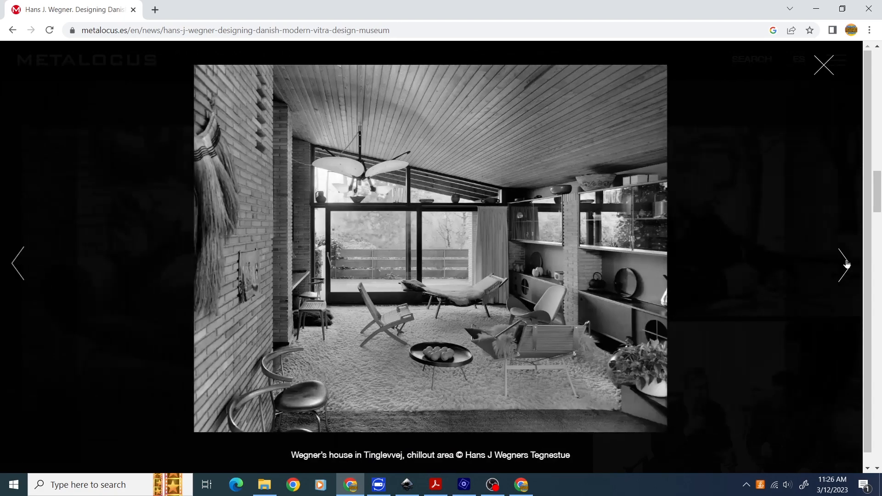
click(842, 264)
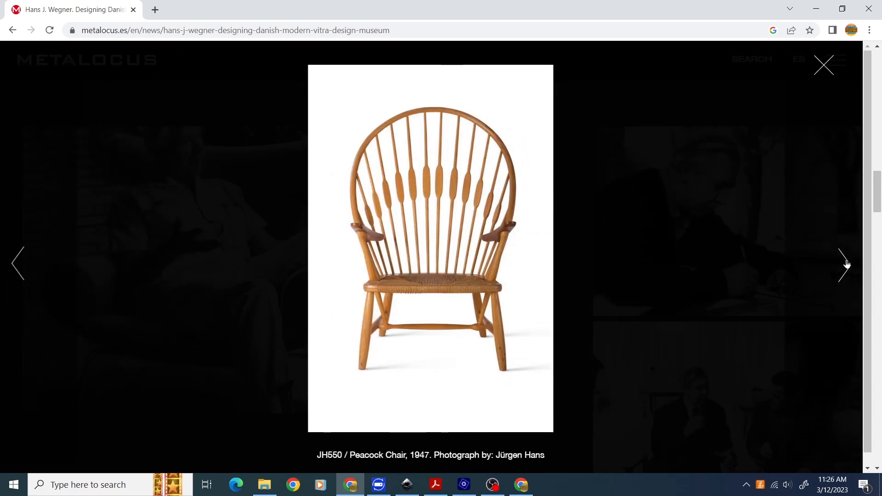
click(843, 265)
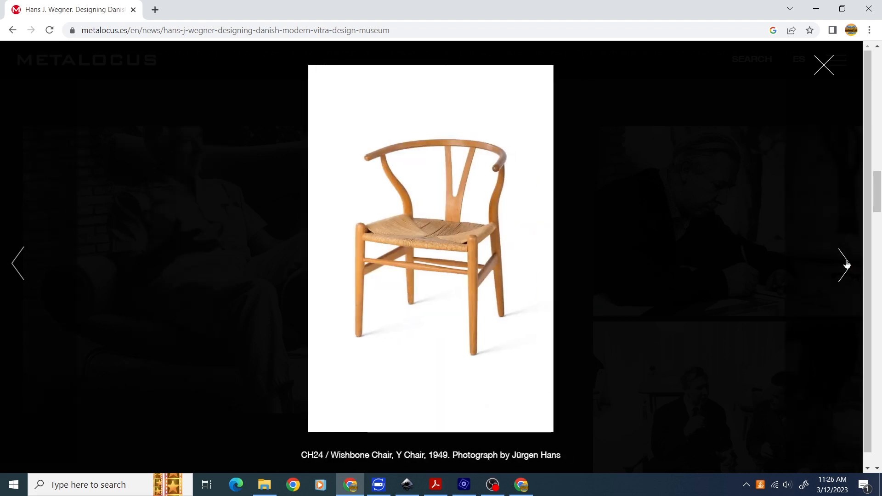
click(843, 264)
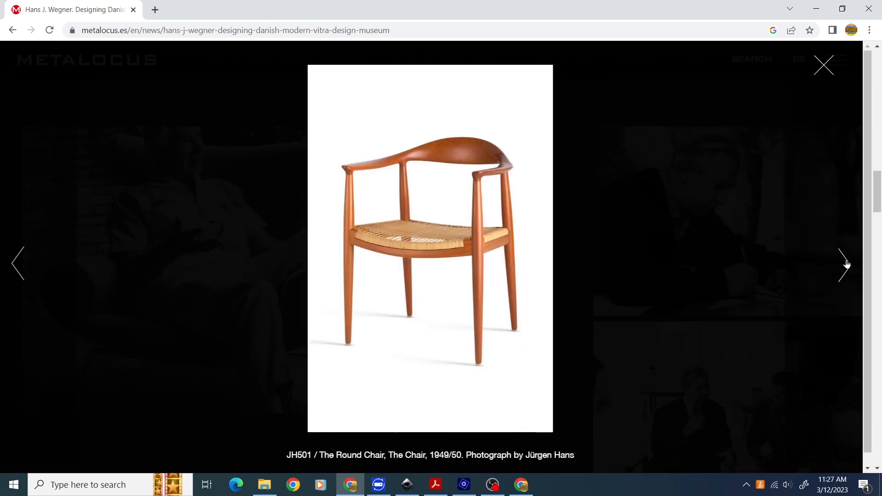
click(842, 264)
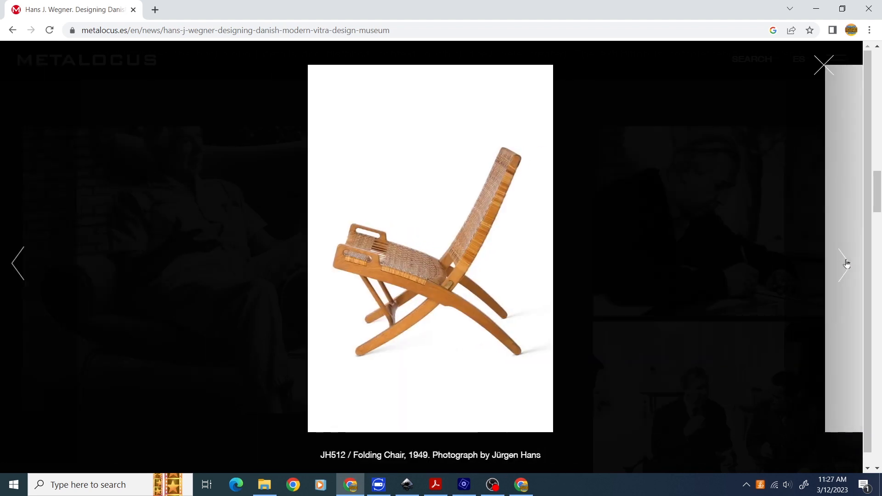
click(843, 264)
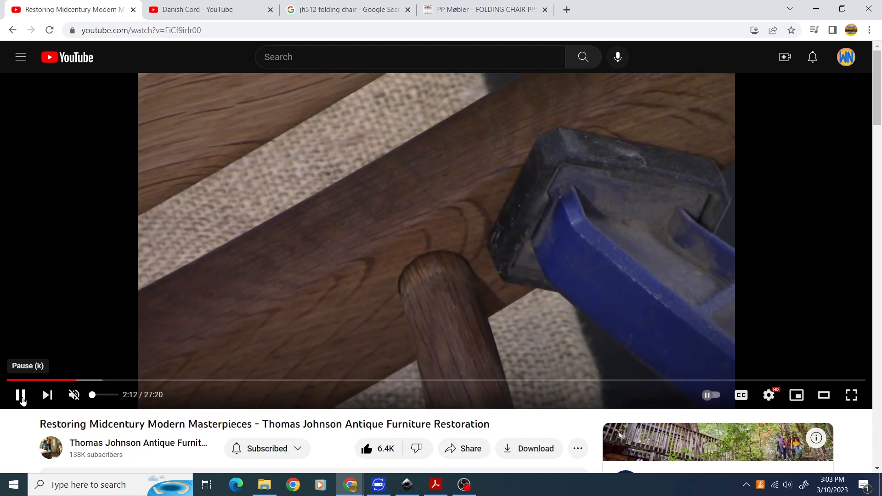
Pause the restoration video, play the Danish Cord video, then go to the jh512 image results
click(203, 10)
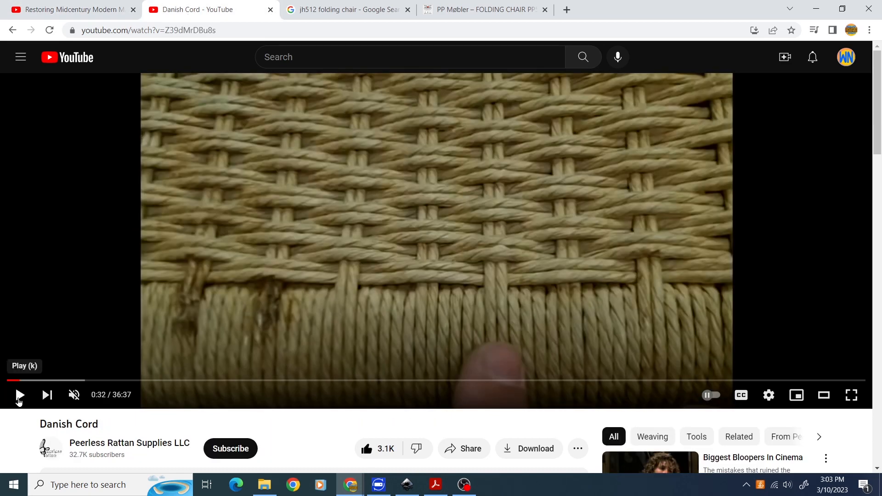
click(18, 396)
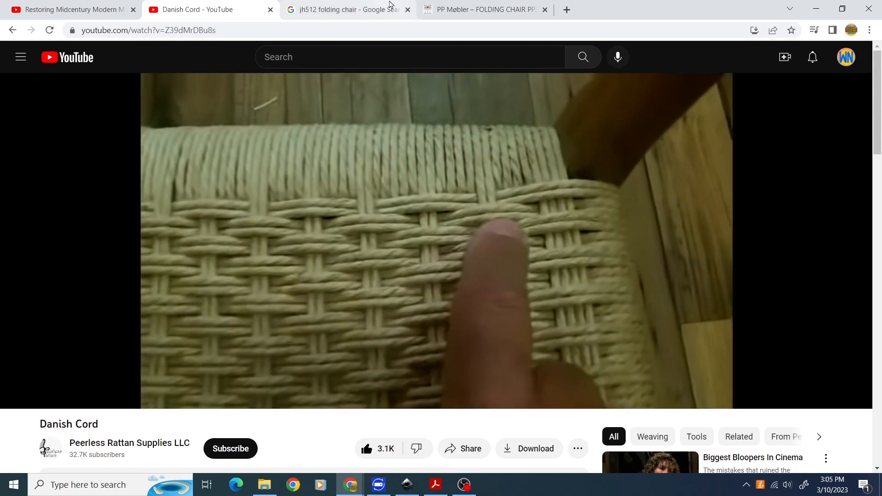
click(346, 10)
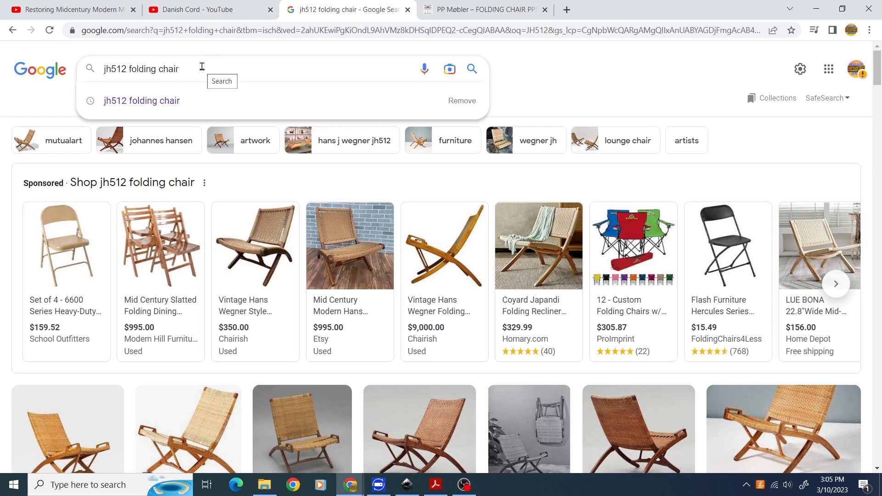
Dismiss suggestions, scroll the jh512 results and preview Scandinavia Design's PP512 dimension drawing
click(331, 77)
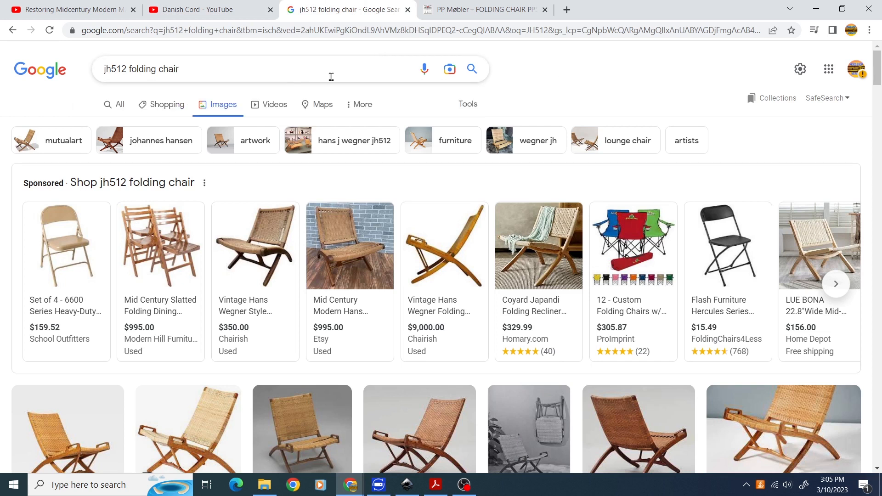
mouse_move(259, 195)
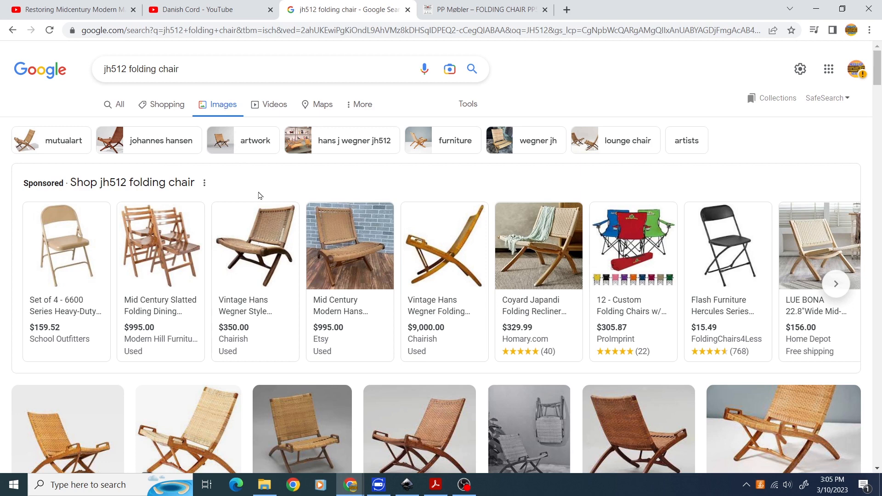
scroll(down, 3)
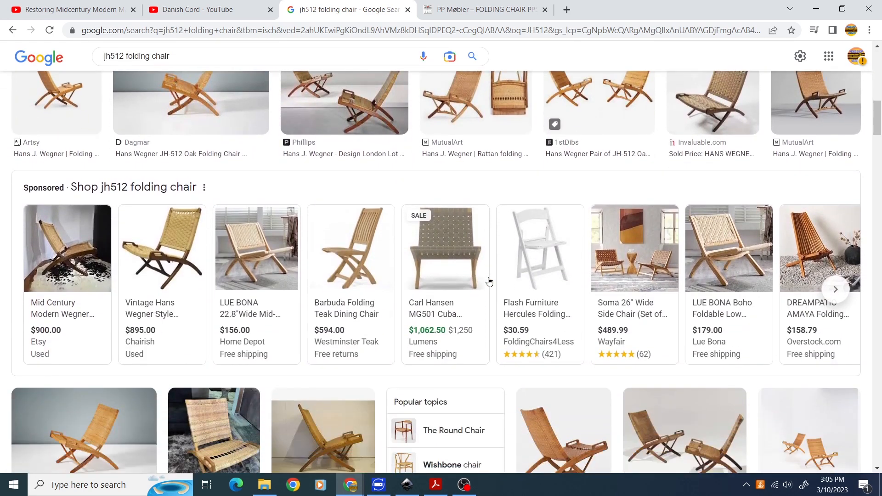
scroll(down, 3)
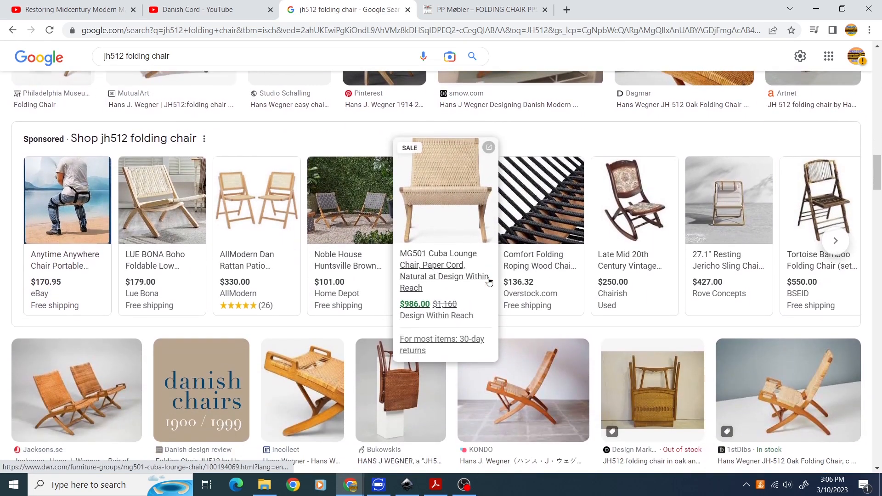
scroll(down, 3)
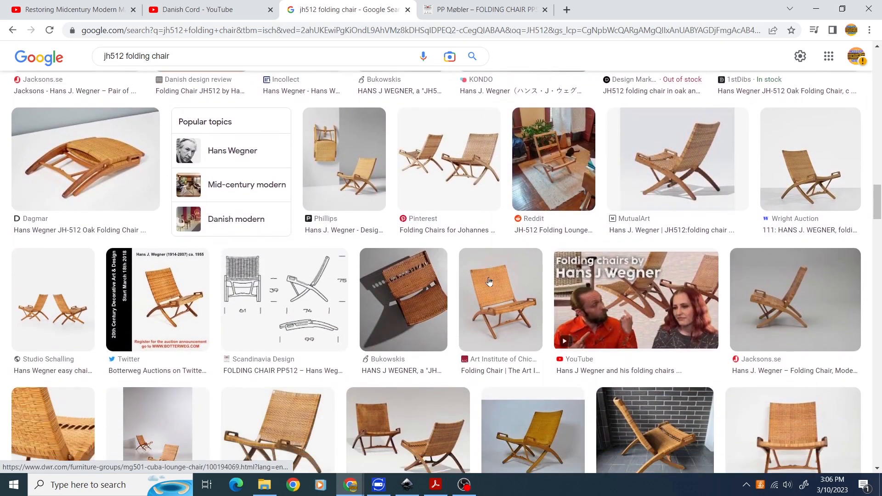
scroll(down, 3)
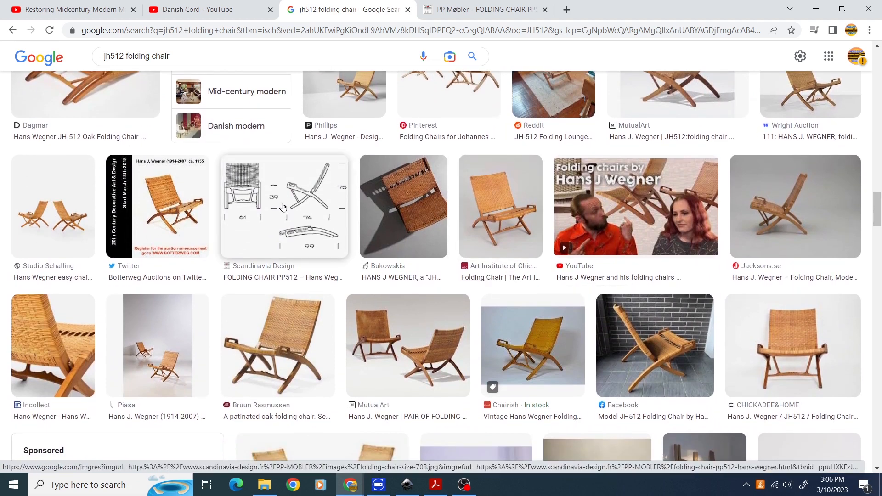
click(284, 206)
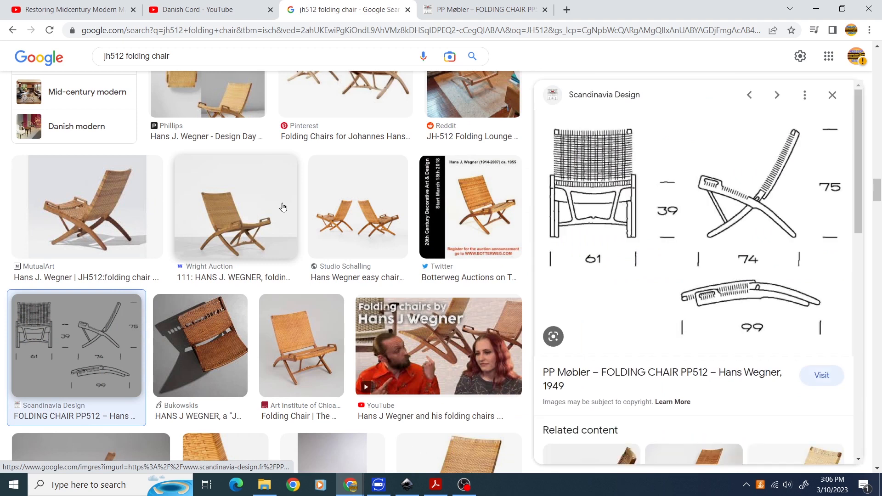
Visit the PP512 product page, enlarge its dimension drawing and bring up the image's save options
click(820, 375)
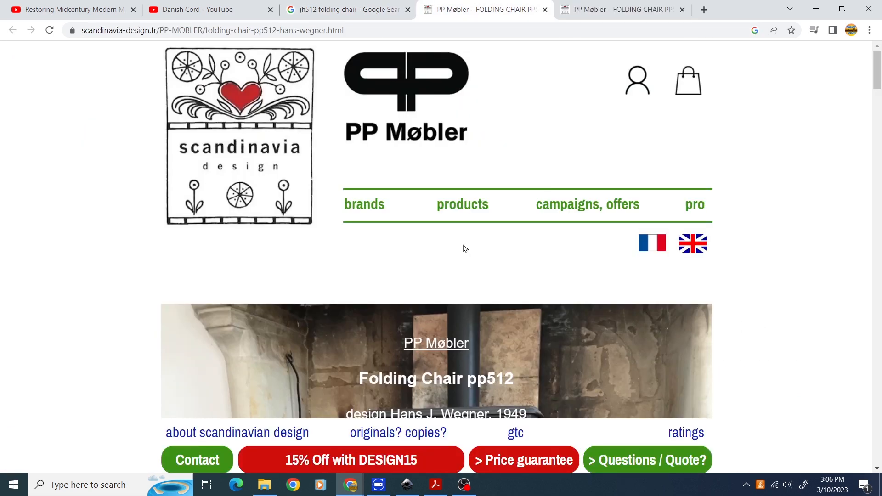
scroll(down, 3)
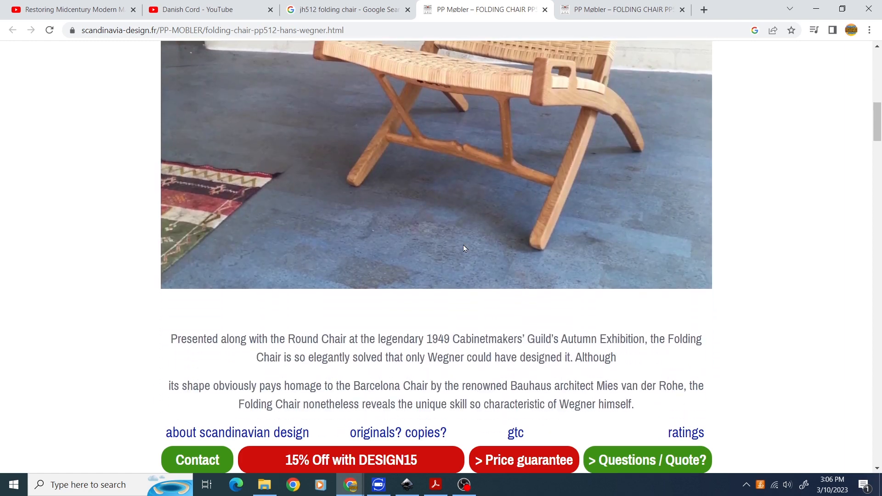
scroll(down, 3)
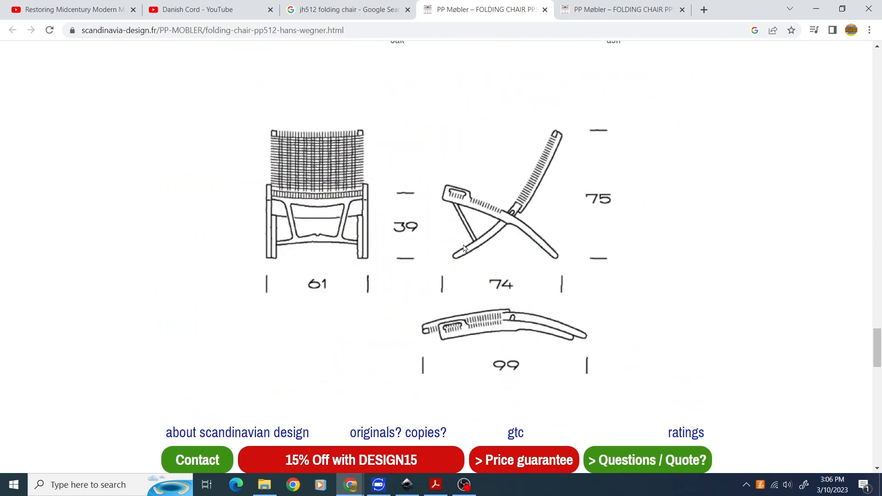
click(461, 248)
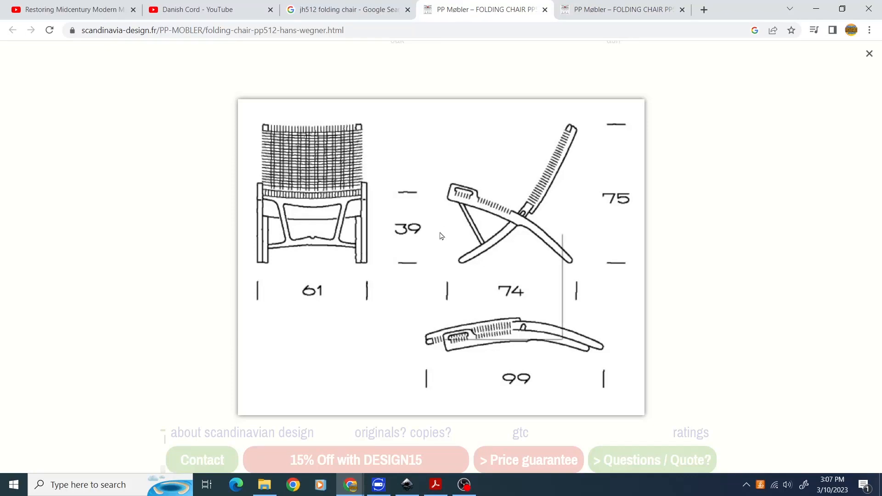
right_click(440, 235)
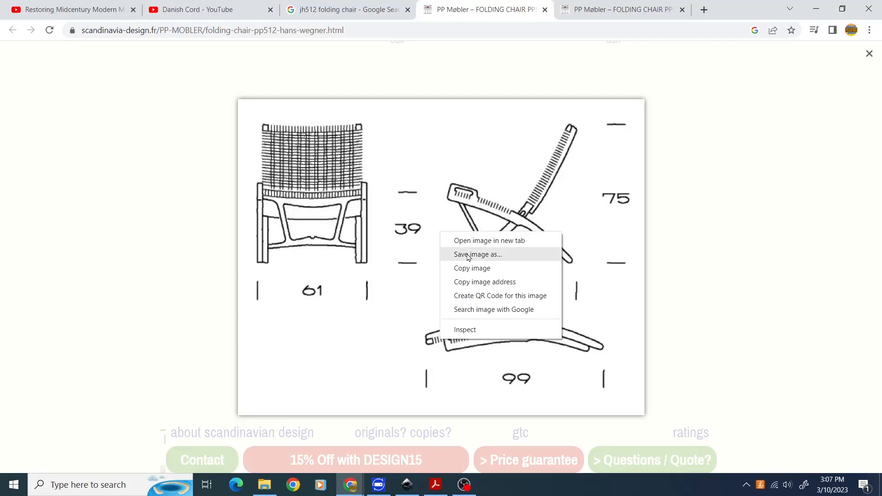
mouse_move(472, 267)
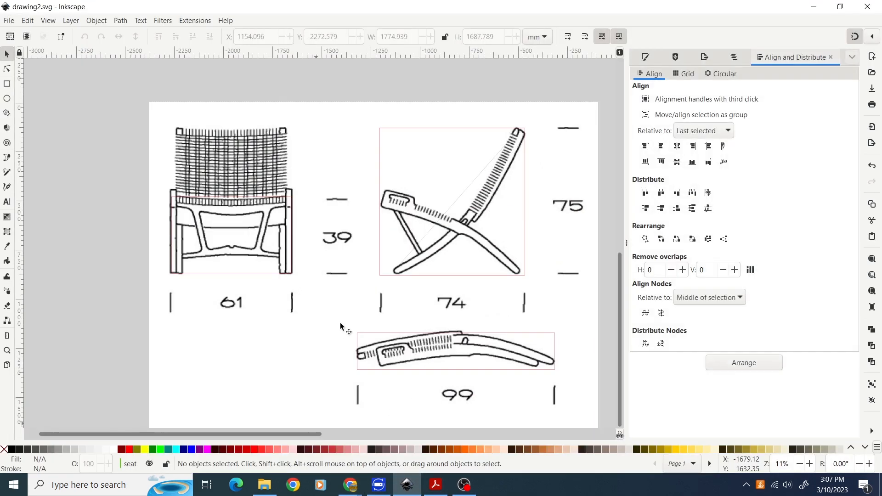
click(450, 202)
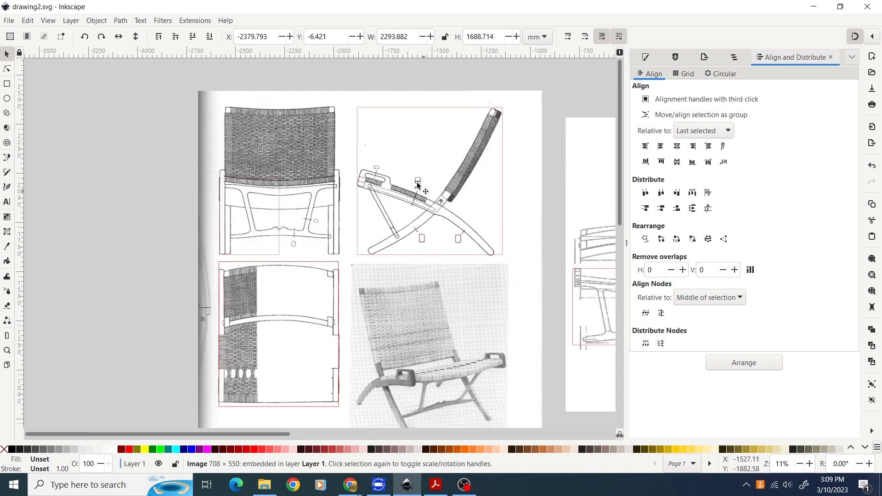
mouse_move(377, 276)
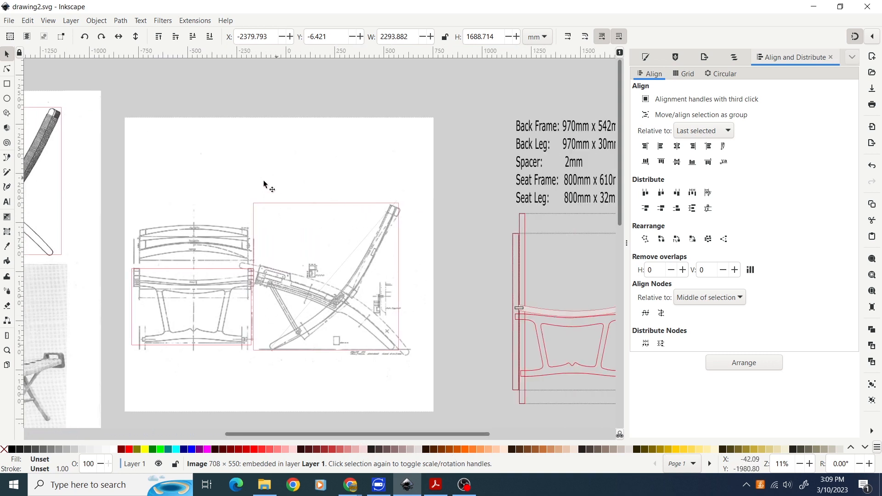
mouse_move(276, 350)
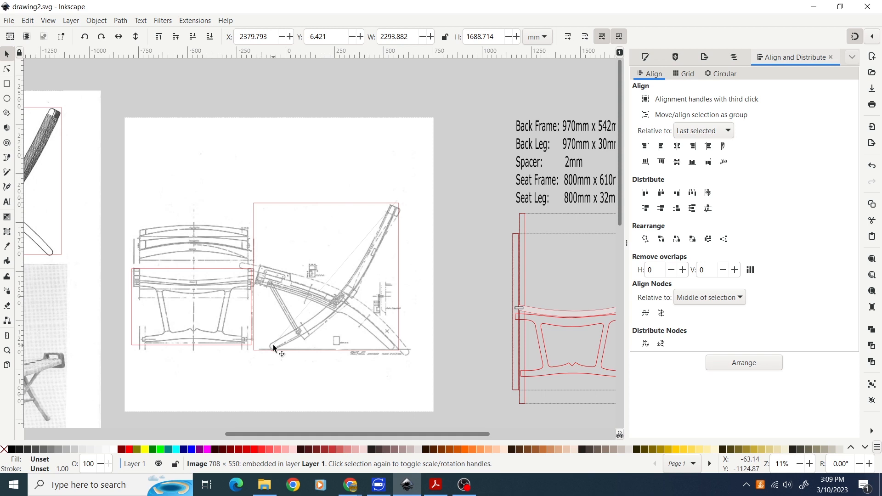
mouse_move(416, 376)
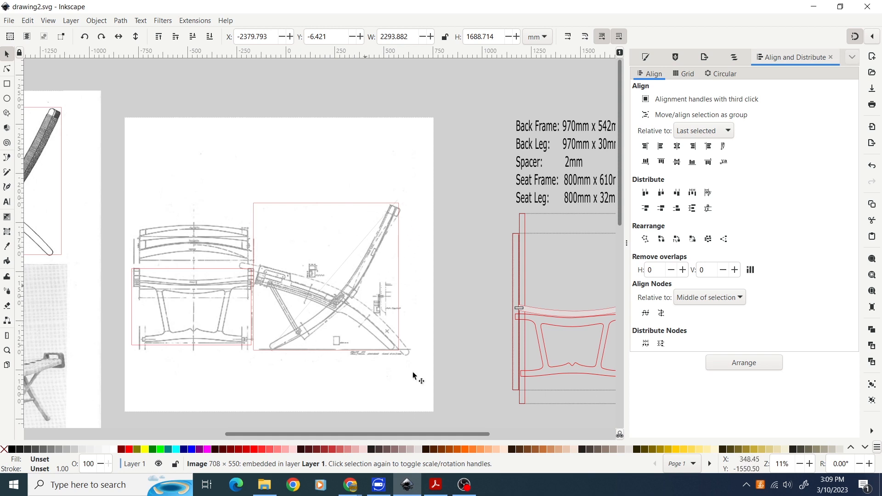
drag(394, 433, 512, 434)
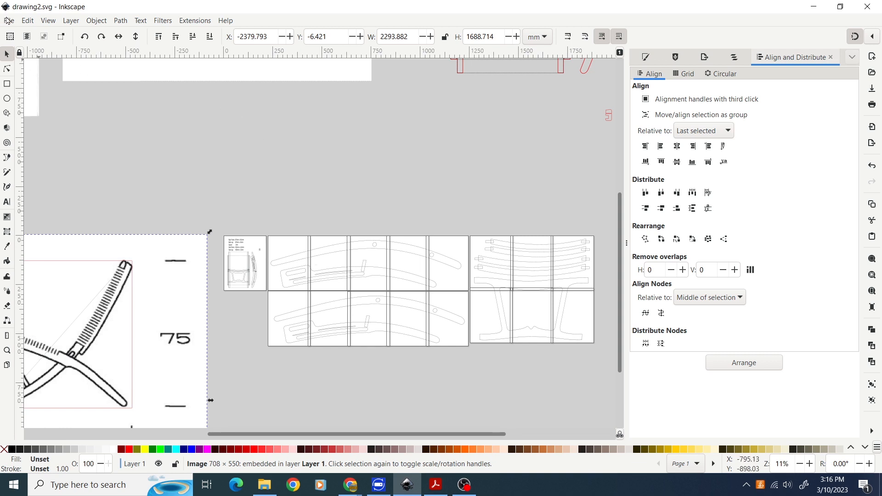
Create a new blank Inkscape document via File > New
click(9, 20)
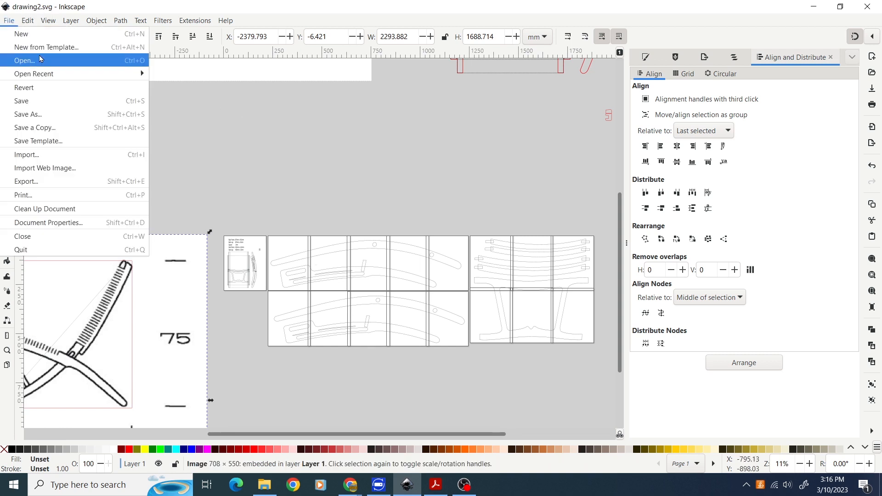
mouse_move(20, 34)
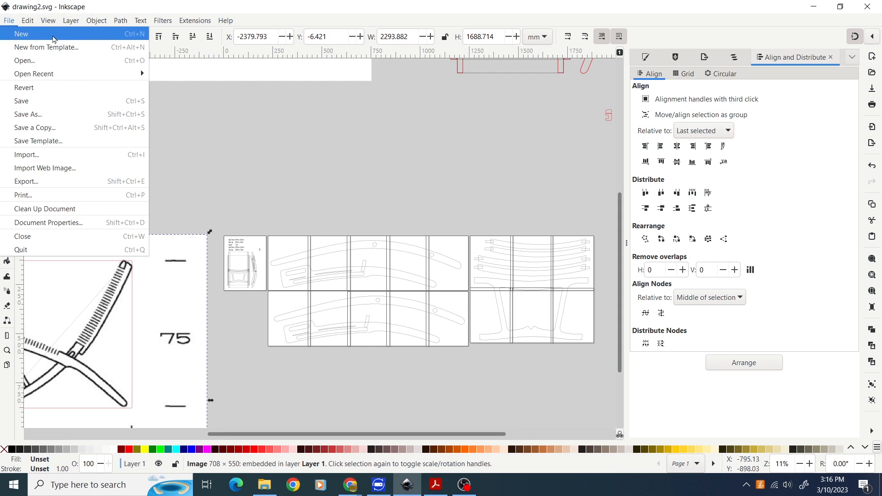
click(21, 33)
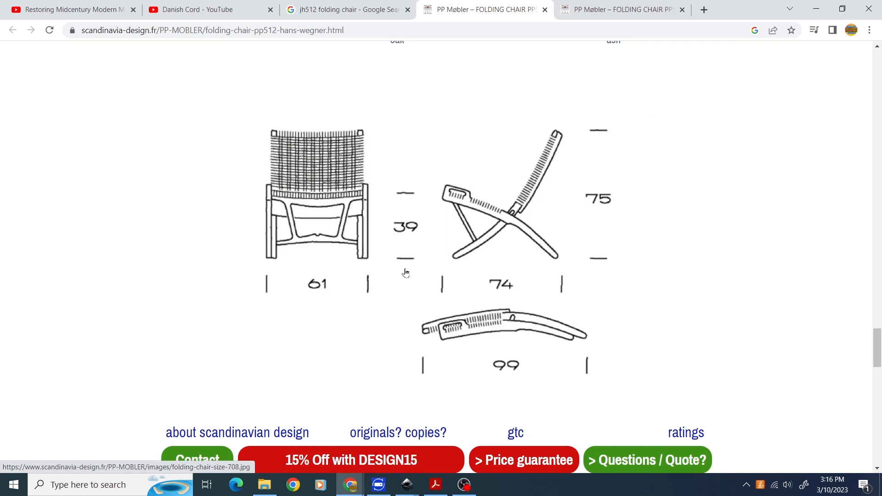
mouse_move(439, 263)
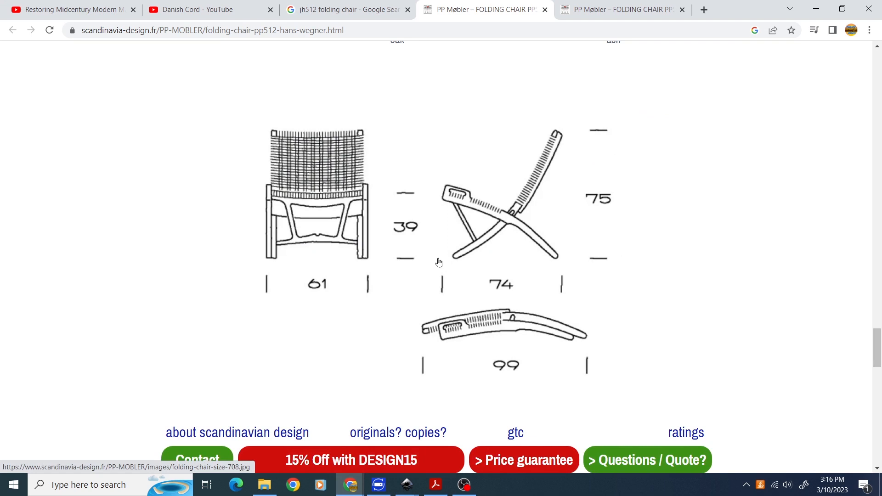
Bring up the context menu on the PP512 chair dimension image to copy it
right_click(438, 261)
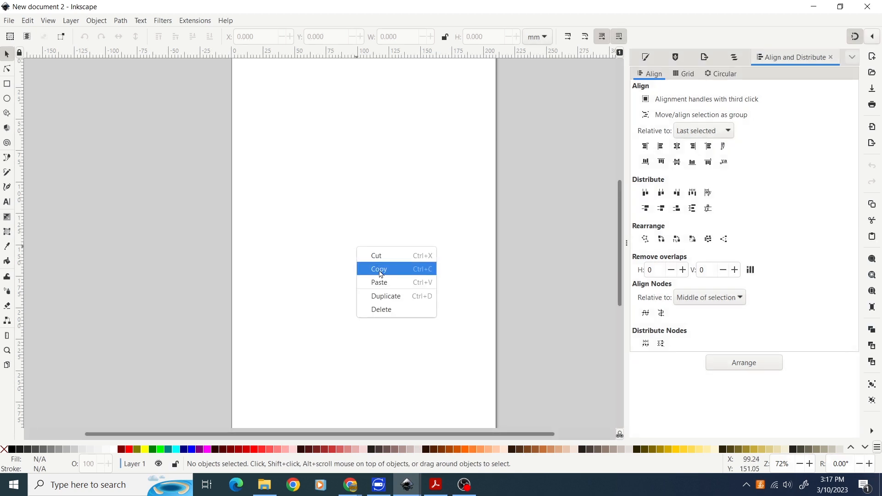
Paste the copied PP512 dimension drawing onto the new Inkscape page
click(379, 282)
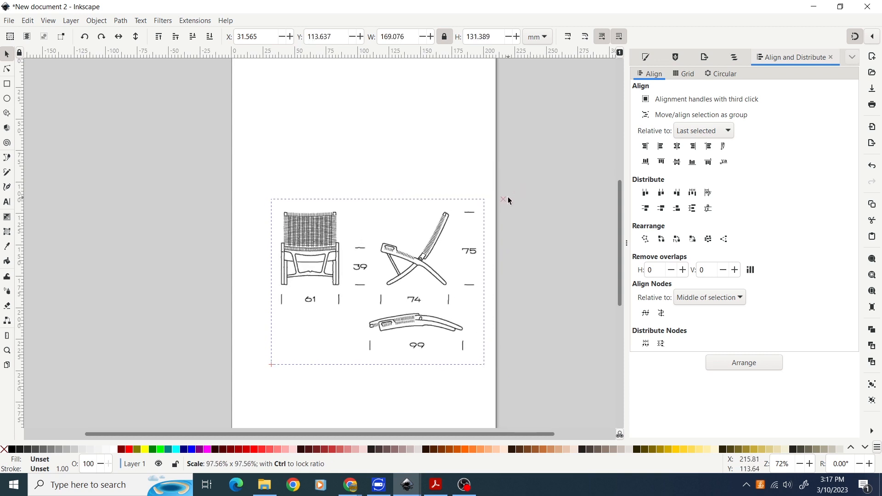
Import 7_master-5.jpg from the reference photos folder through File > Import
click(8, 21)
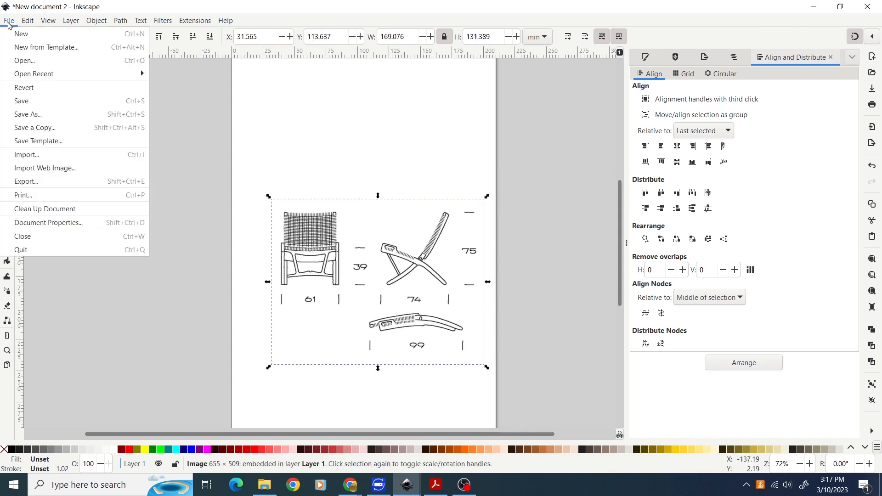
mouse_move(26, 155)
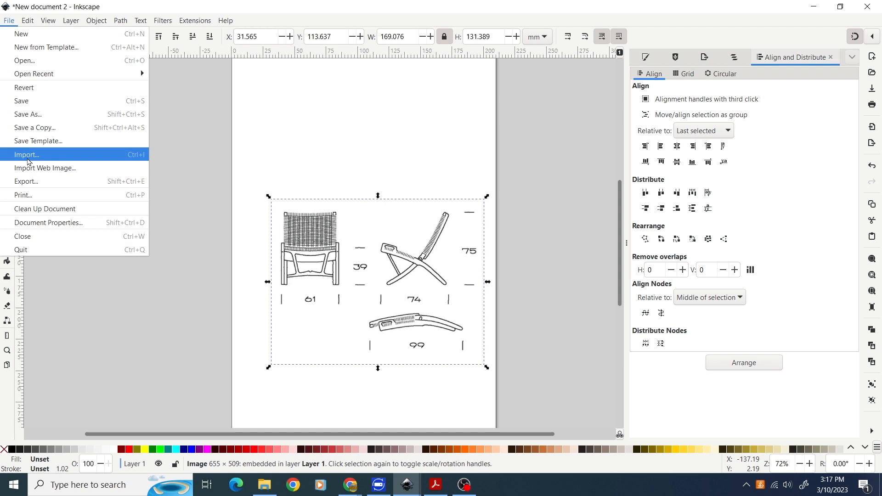
click(26, 154)
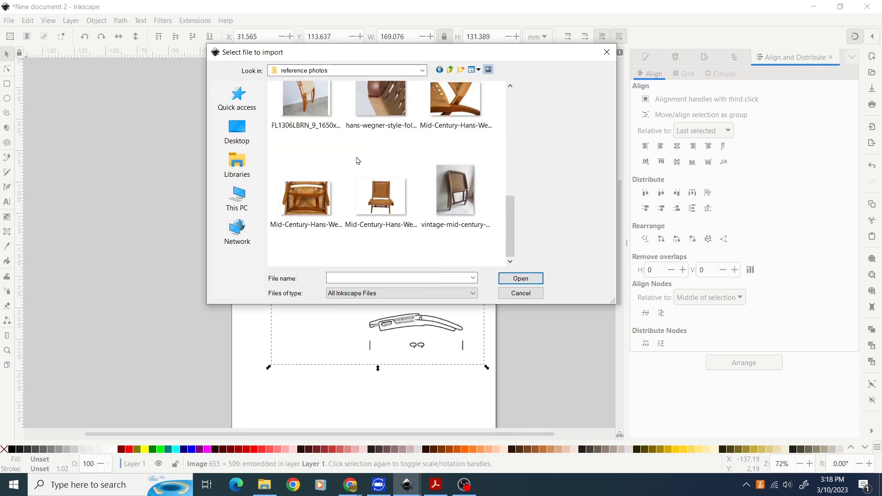
click(305, 112)
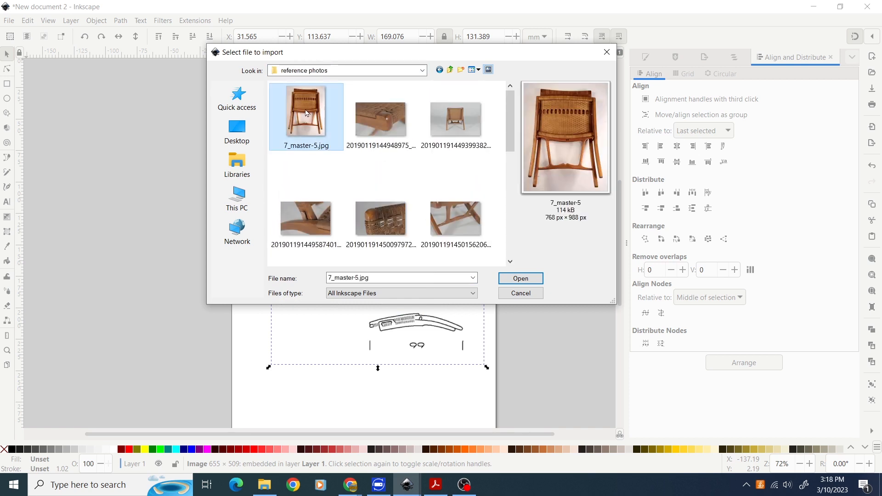
click(519, 278)
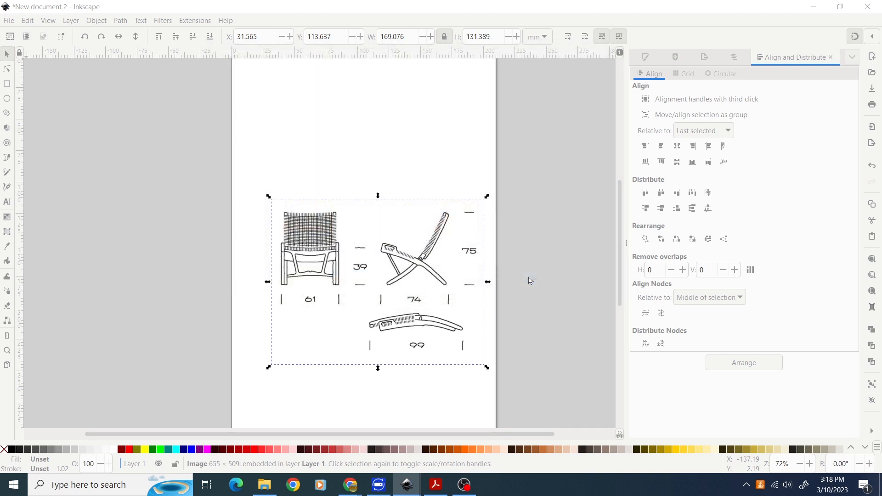
mouse_move(221, 193)
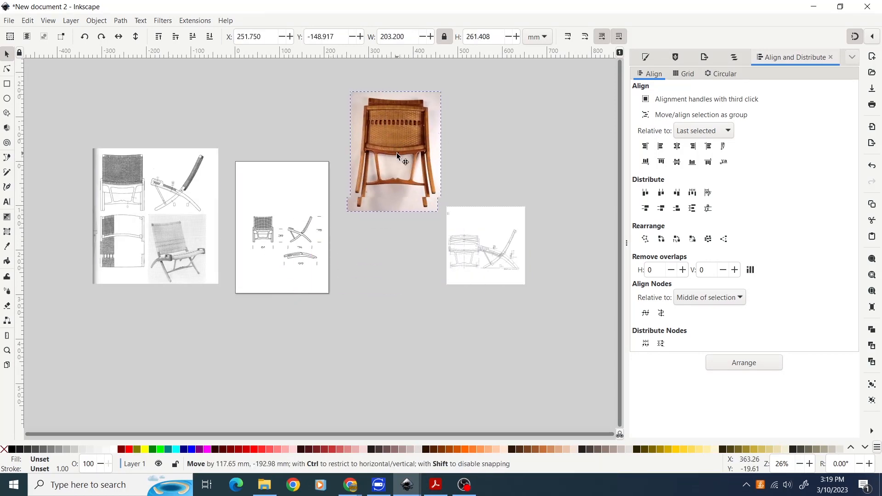
Select the dimension drawing and the faint side-view chair drawing to rearrange them
click(273, 241)
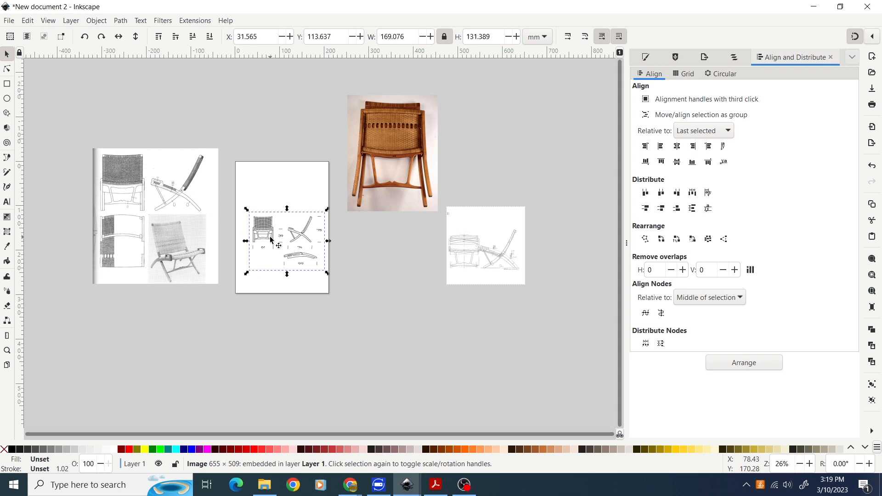
mouse_move(302, 246)
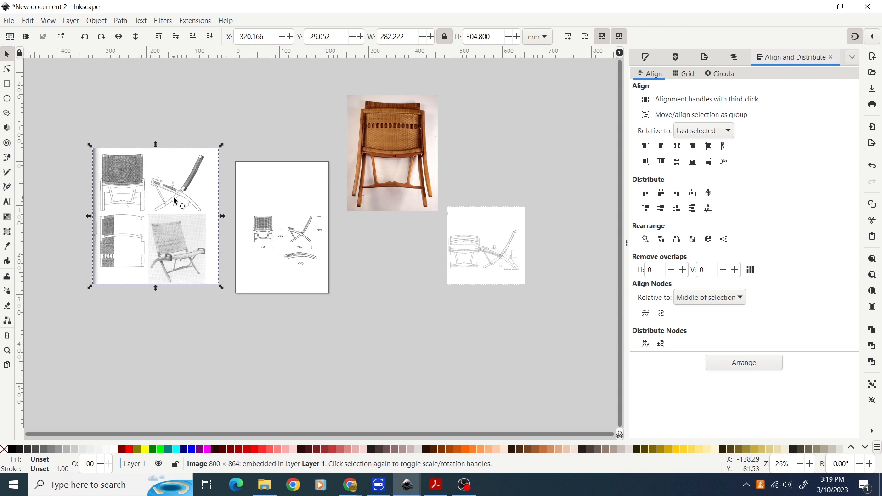
click(487, 261)
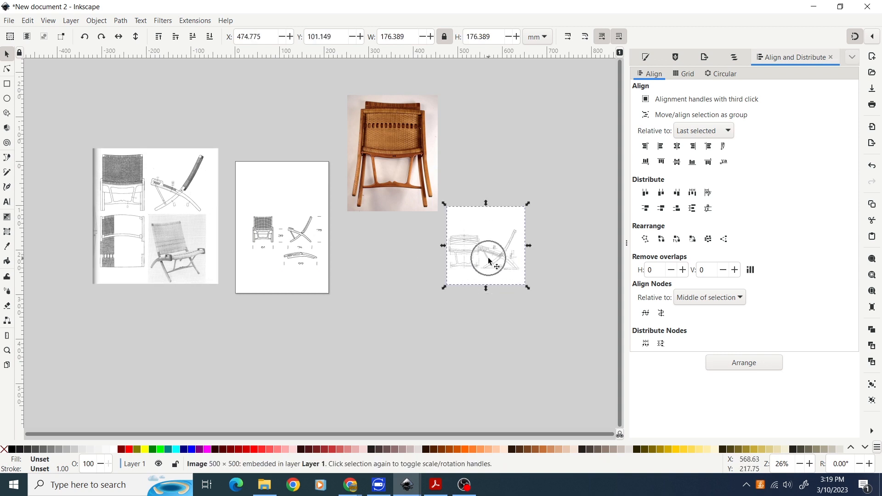
mouse_move(498, 280)
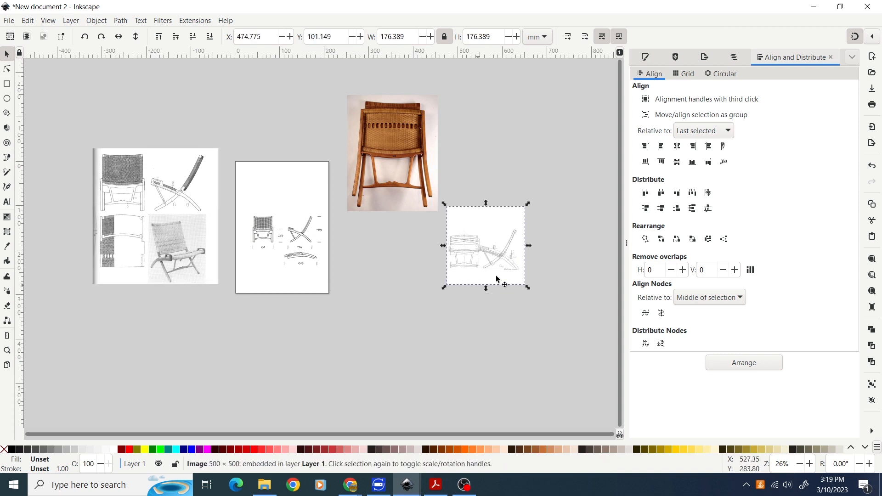
mouse_move(120, 220)
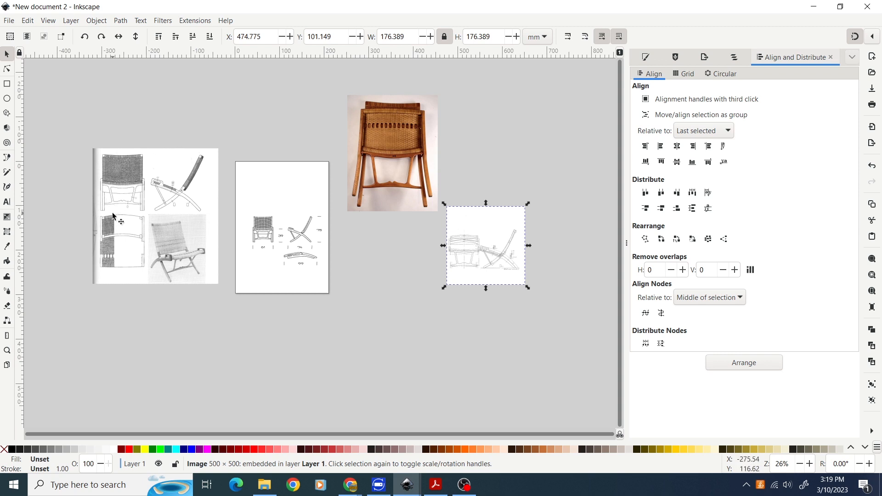
mouse_move(318, 239)
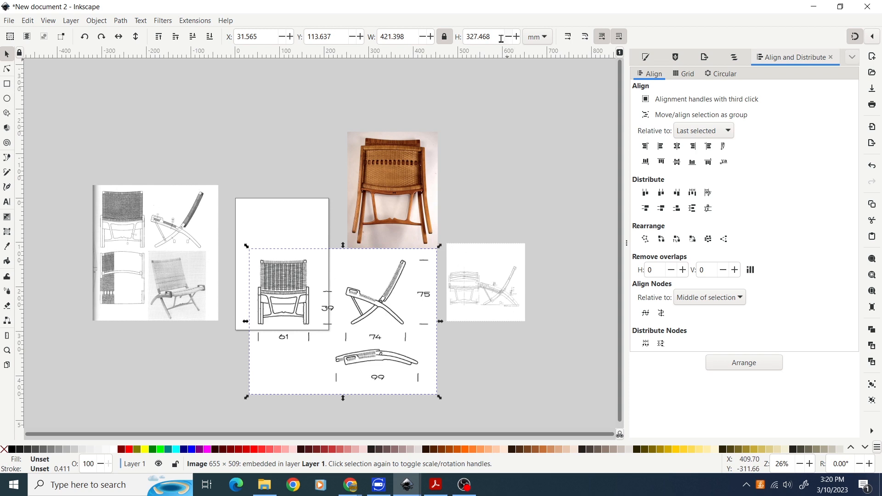
Keep units in mm, draw a rectangle above the front view, and enter width 74
click(534, 36)
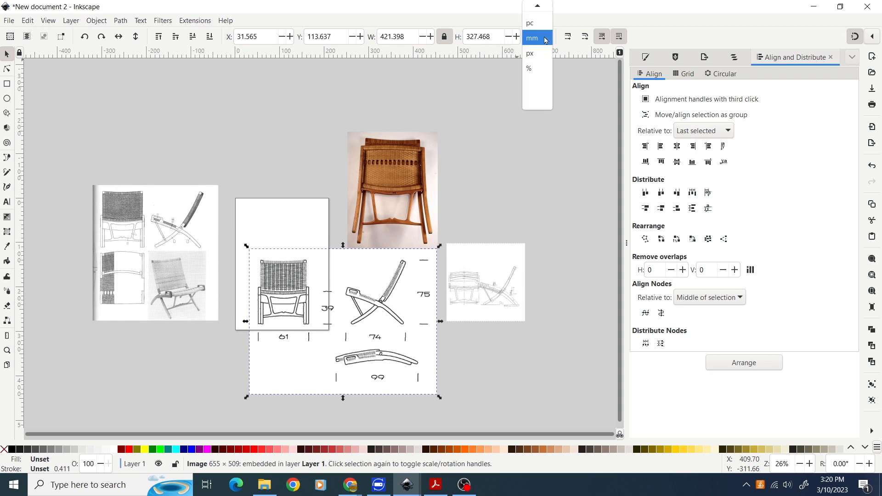
click(531, 38)
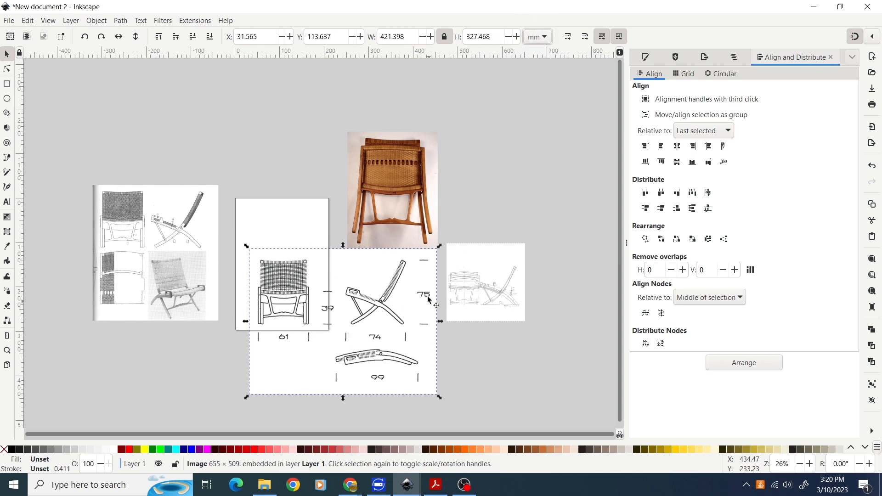
mouse_move(429, 303)
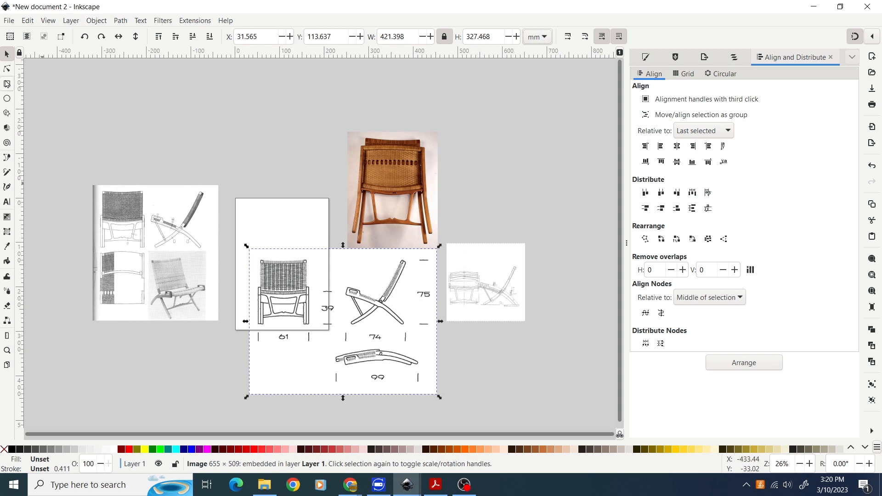
drag(233, 101, 295, 160)
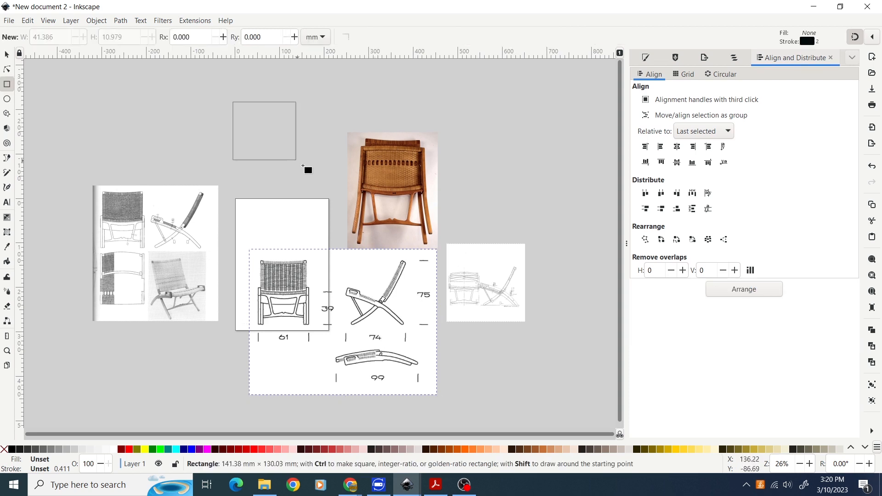
drag(232, 103, 353, 203)
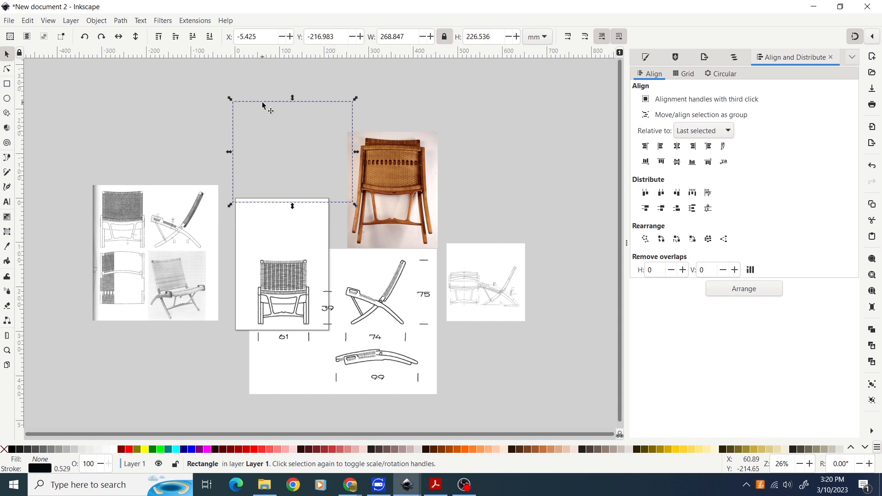
click(400, 36)
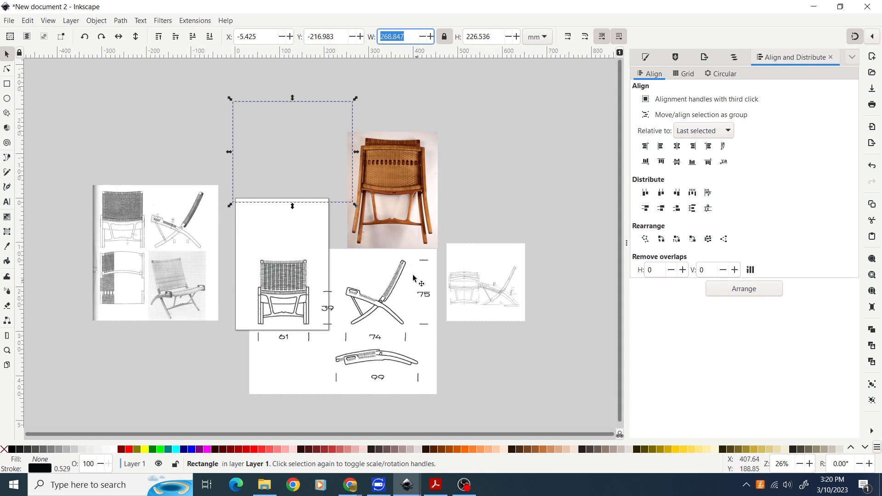
mouse_move(368, 345)
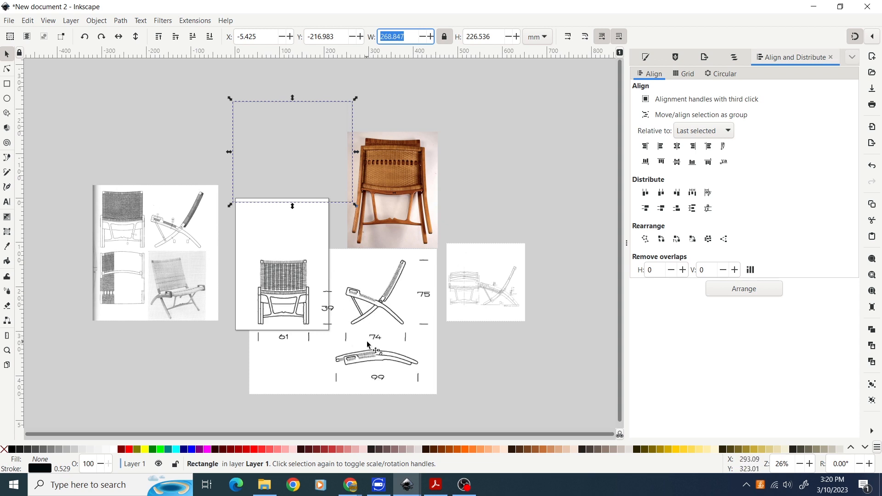
mouse_move(426, 308)
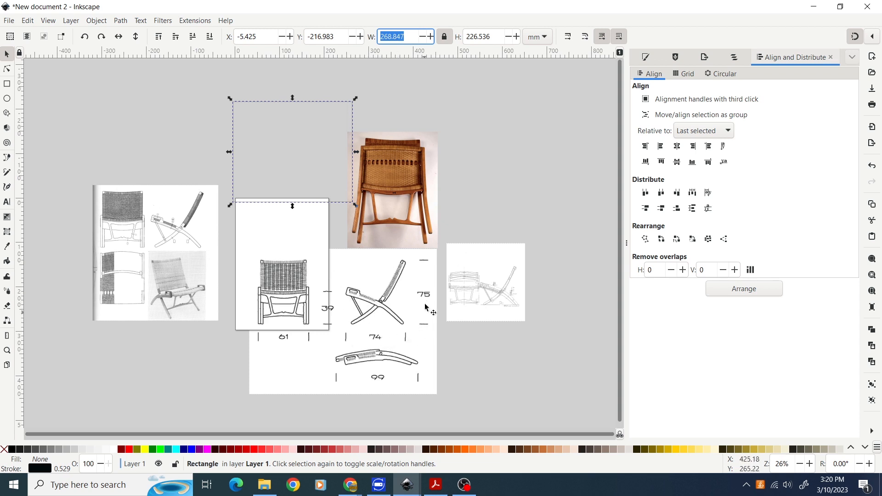
click(394, 37)
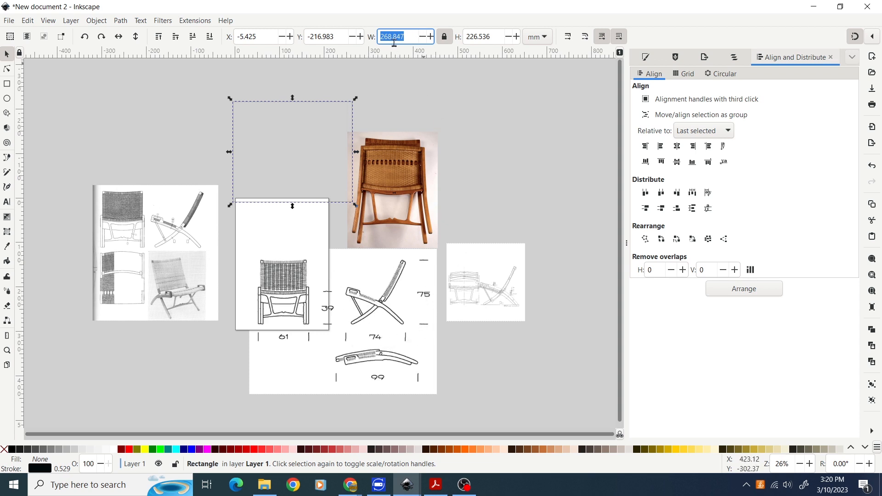
text(74)
click(491, 36)
text(75.000)
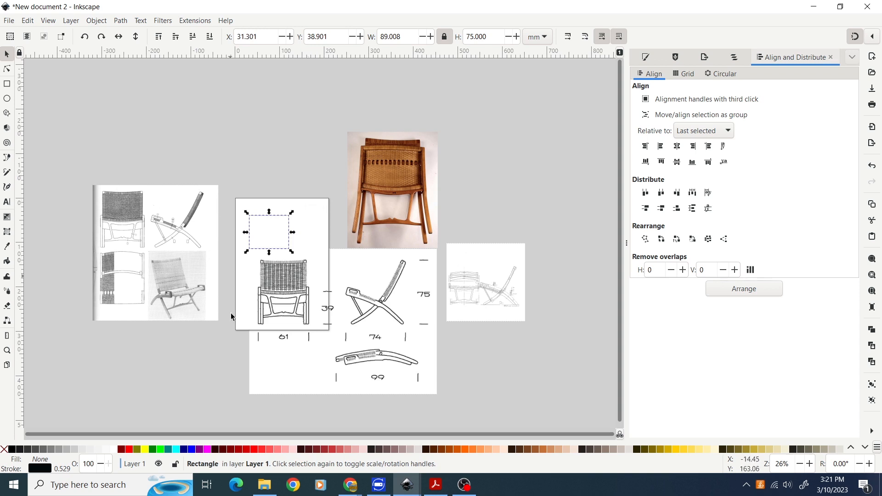
mouse_move(253, 251)
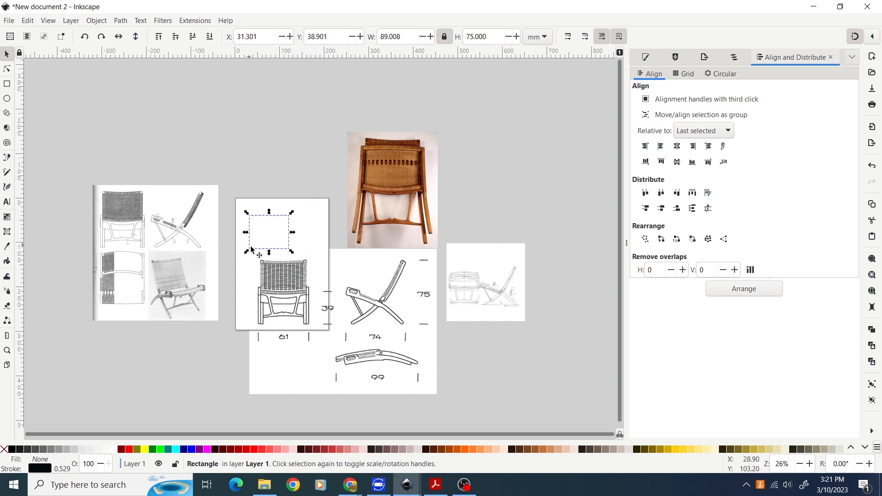
mouse_move(245, 222)
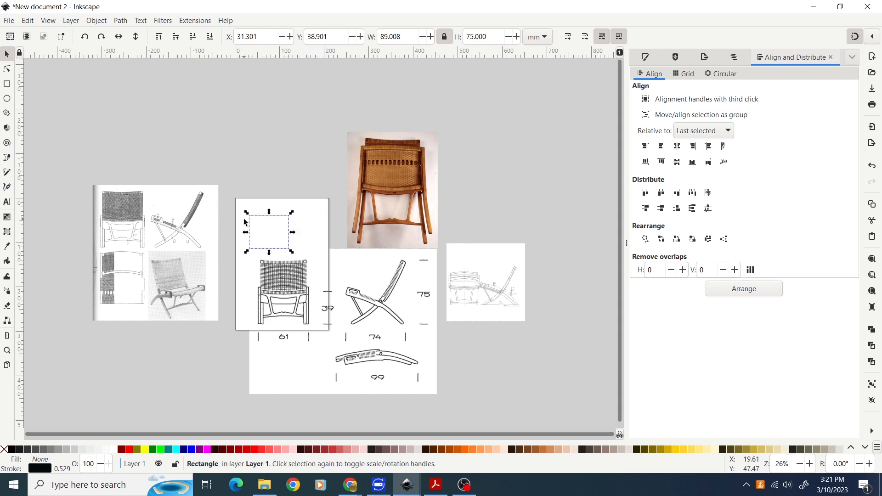
mouse_move(270, 267)
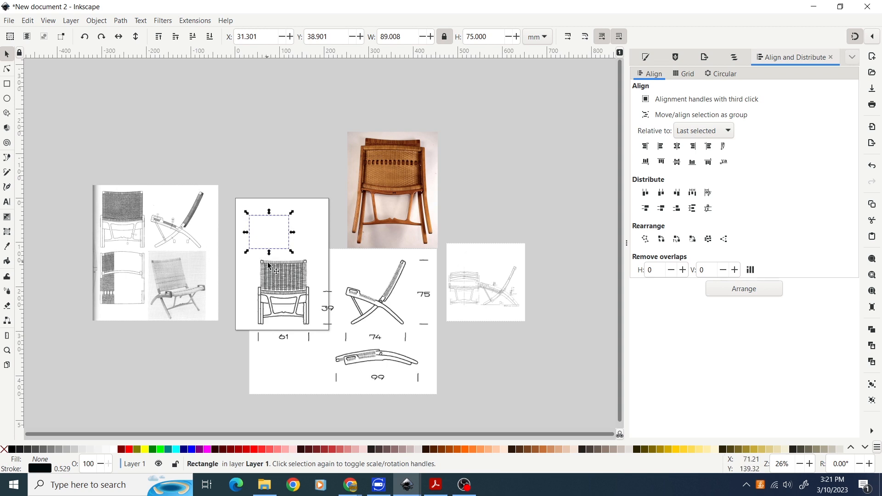
mouse_move(387, 297)
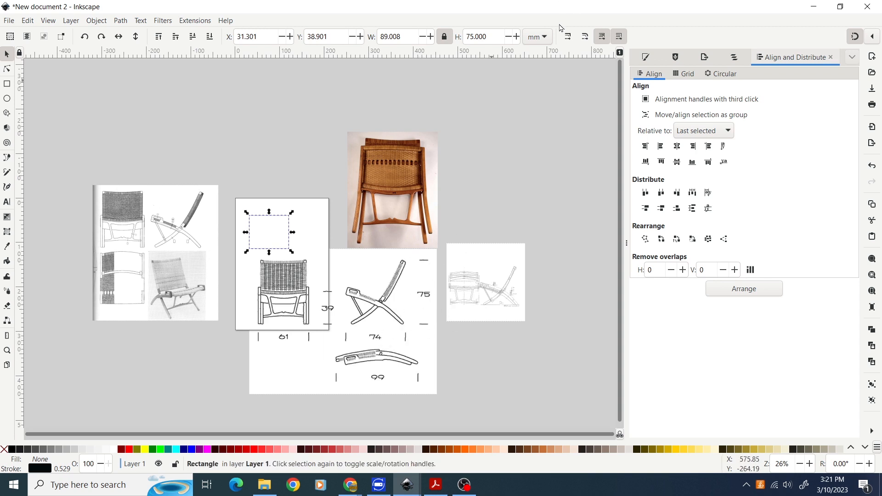
Switch toolbar units to cm and size the rectangle W 74 by H 75
click(535, 37)
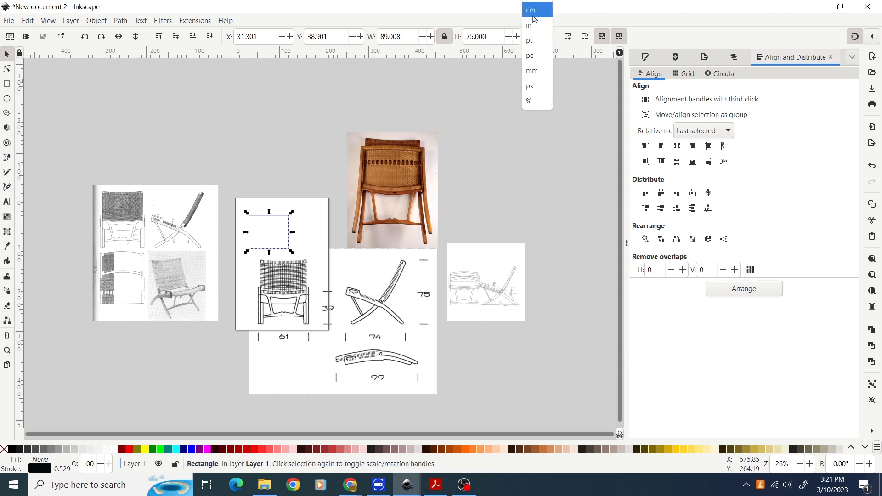
click(529, 9)
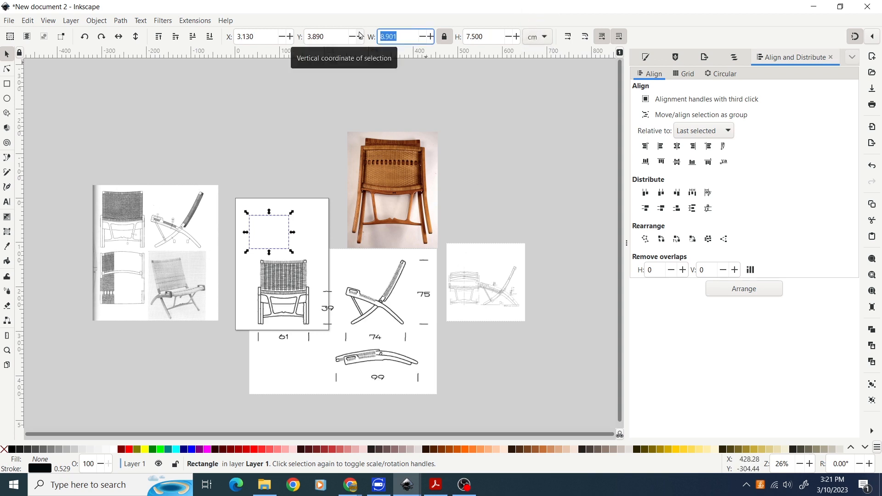
text(74)
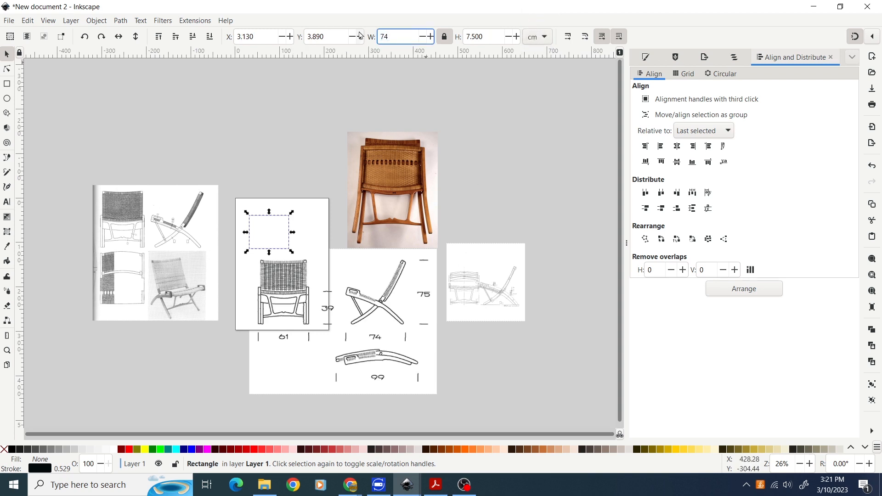
click(444, 37)
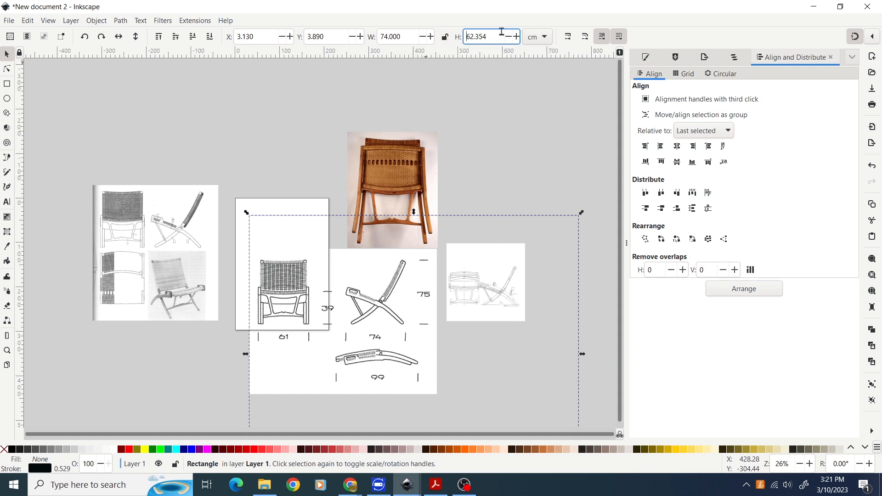
text(7)
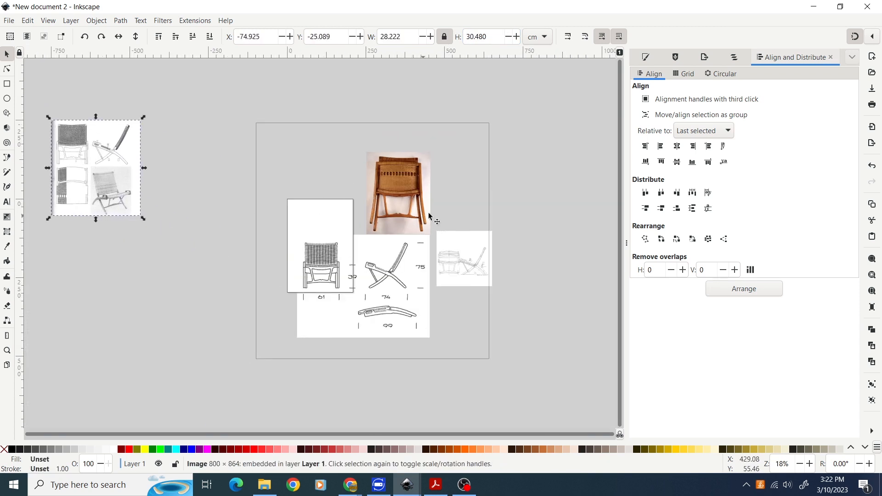
Drag the dimension drawing's corner handles until its side view fills the 74 cm rectangle
drag(396, 192, 582, 197)
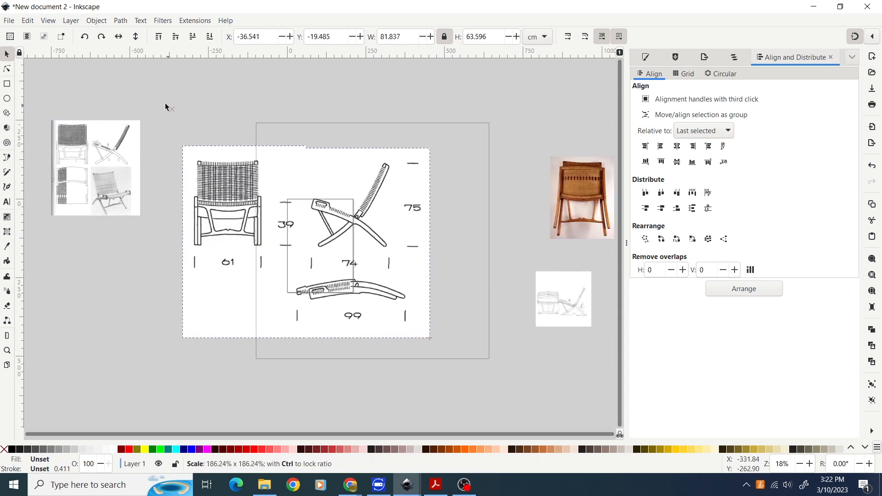
drag(429, 337, 431, 343)
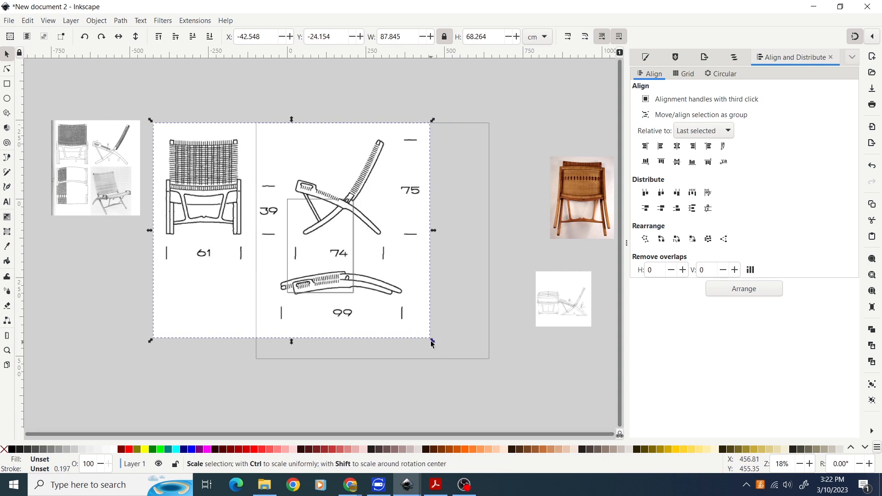
drag(431, 341, 511, 407)
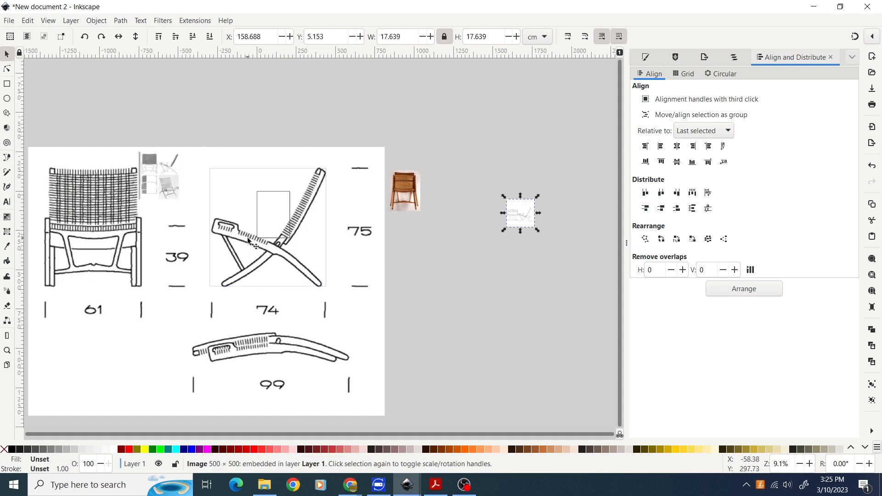
mouse_move(287, 241)
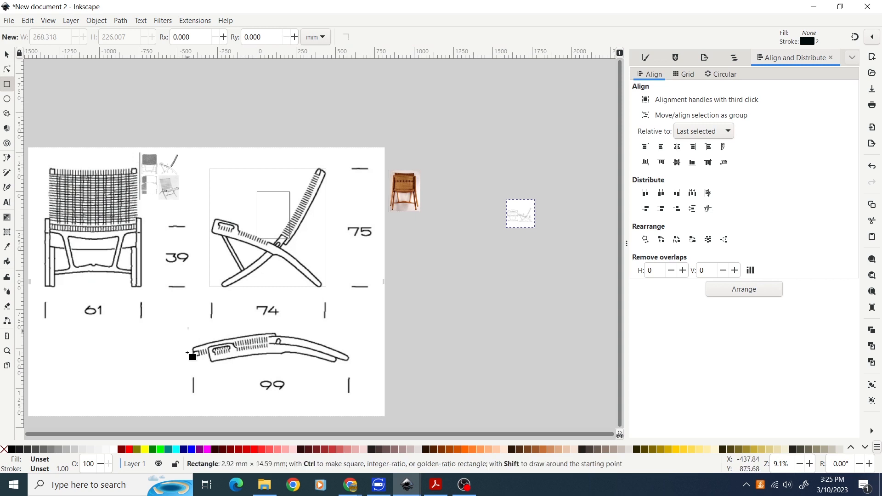
Draw a rectangle around the folded chair view, about 99.9 × 28 cm
drag(193, 356, 353, 376)
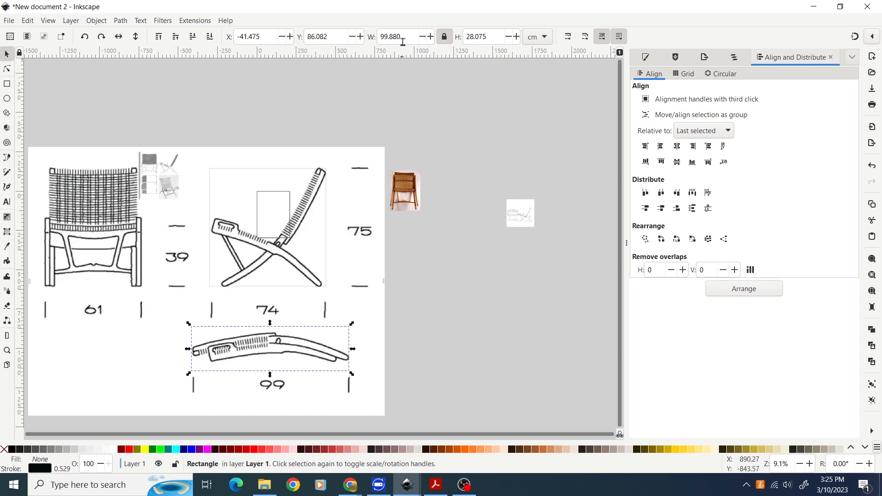
click(398, 37)
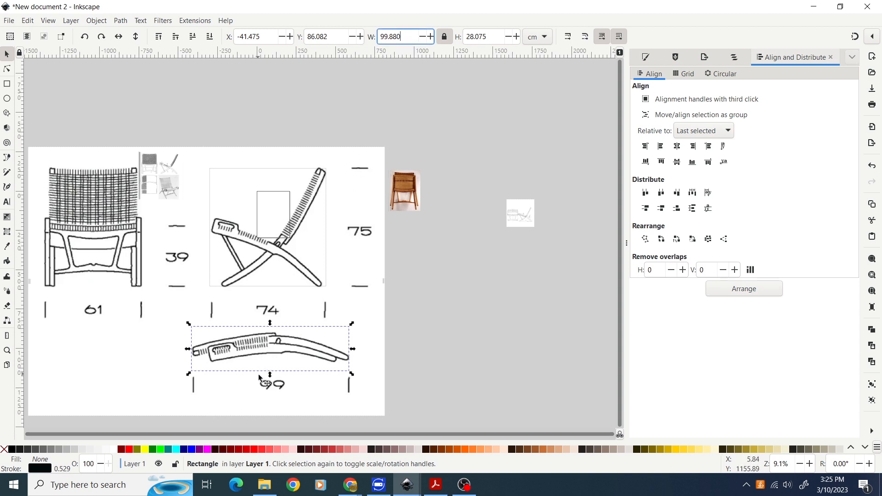
mouse_move(304, 323)
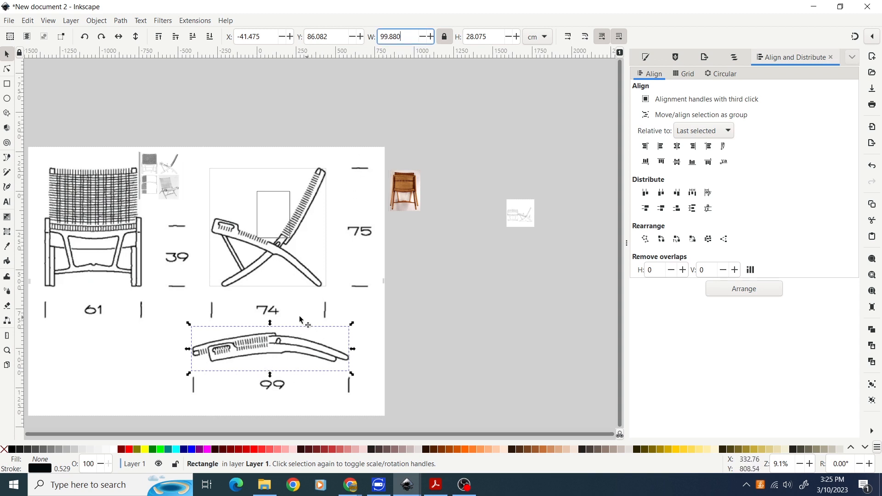
mouse_move(245, 428)
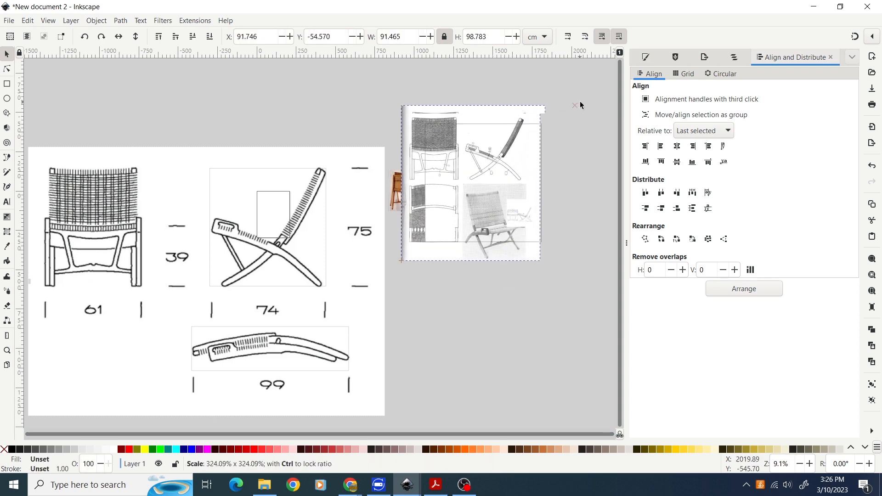
Drag the four-view reference sheet's corner handles outward to enlarge it
drag(400, 260, 398, 265)
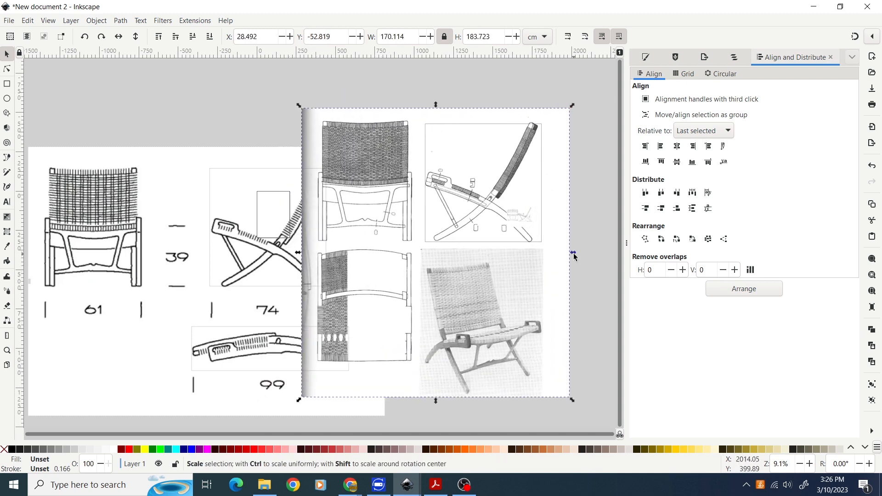
drag(572, 252, 575, 249)
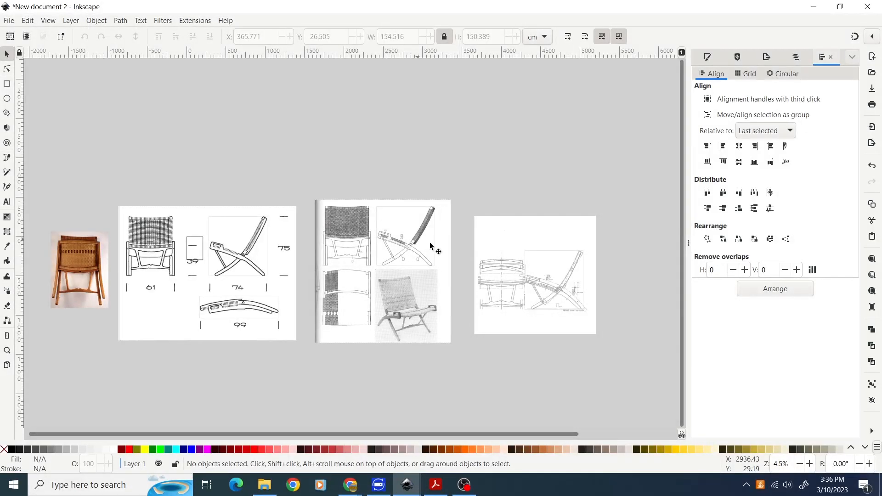
mouse_move(354, 242)
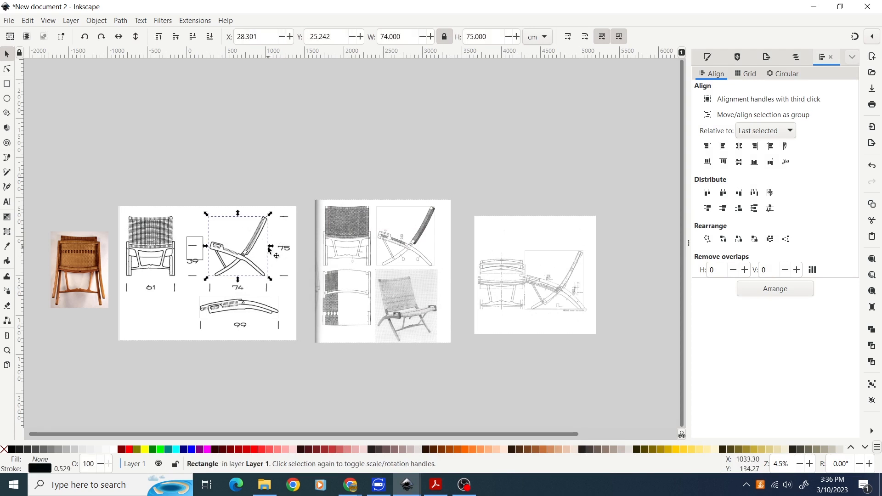
mouse_move(270, 253)
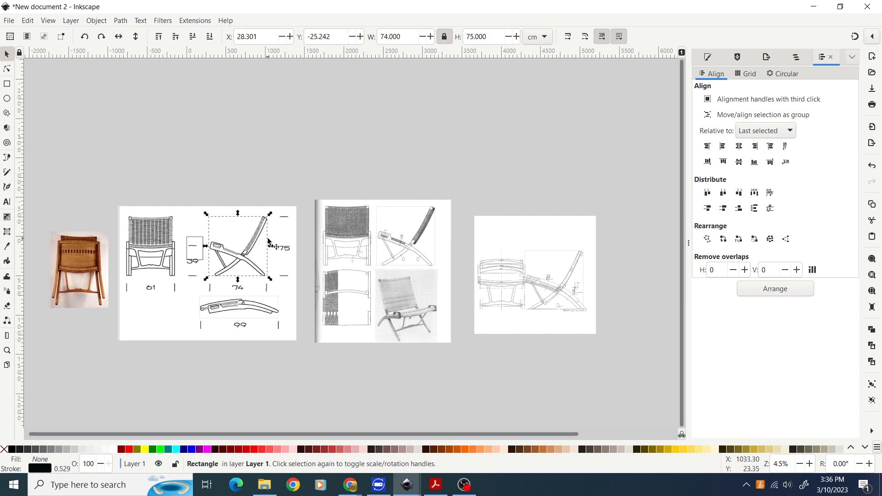
Bring up the stroke colour settings for the 74 × 75 cm rectangle
click(128, 449)
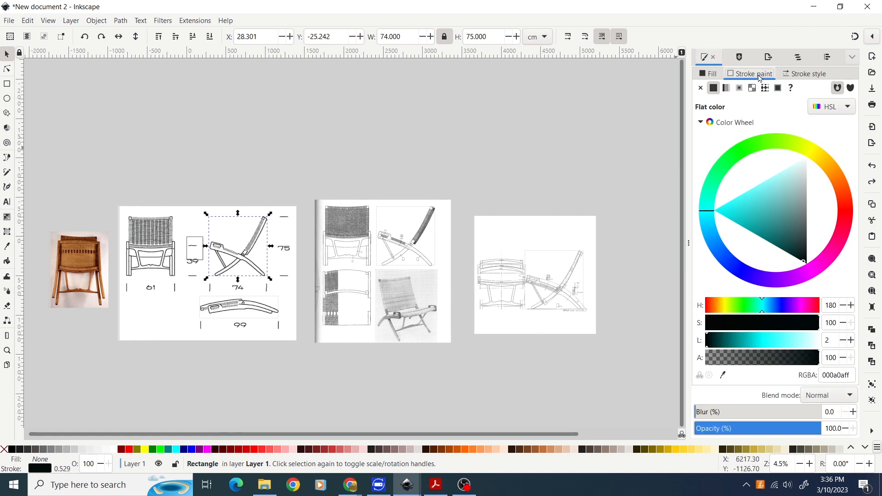
Pick a darker red stroke for the 74 × 75 cm side-view rectangle
click(831, 207)
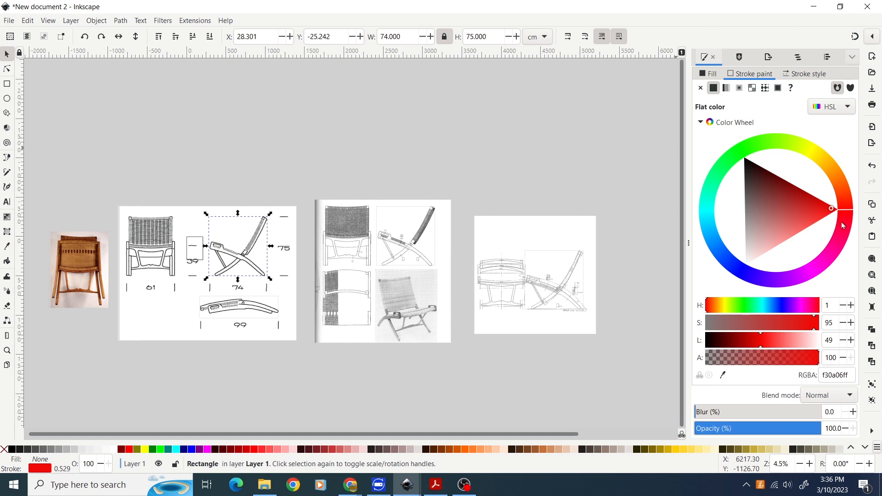
mouse_move(848, 214)
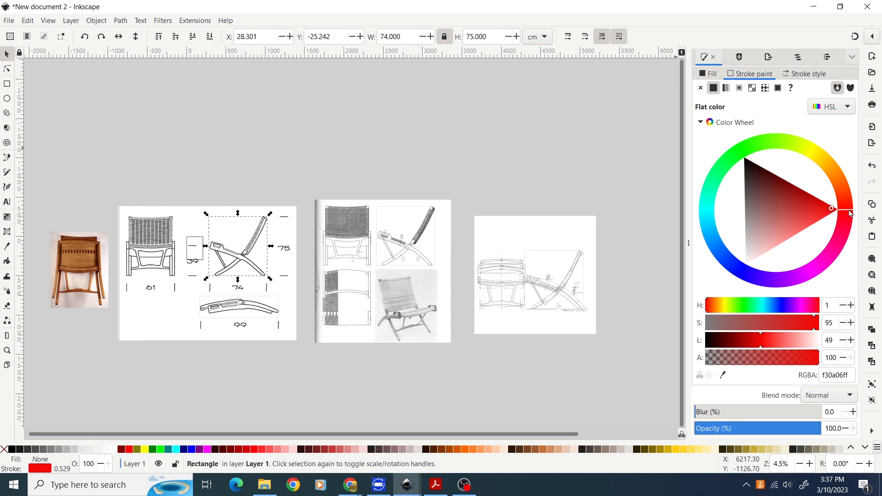
click(773, 200)
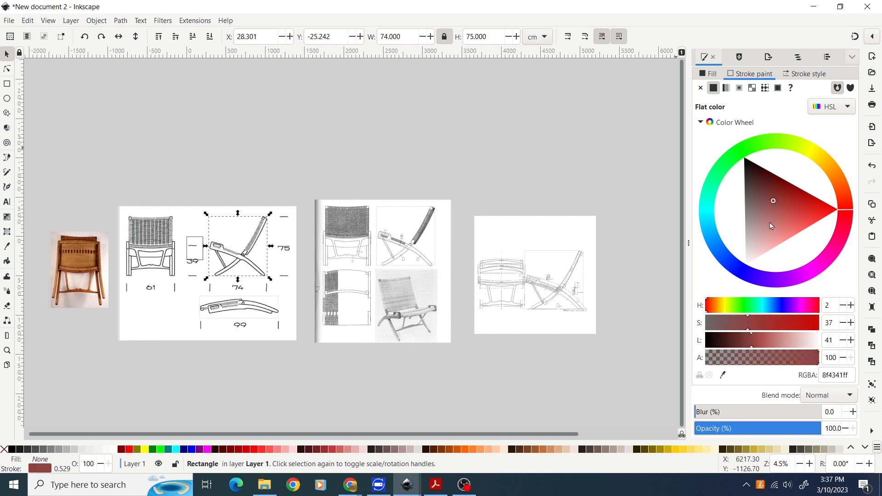
click(835, 210)
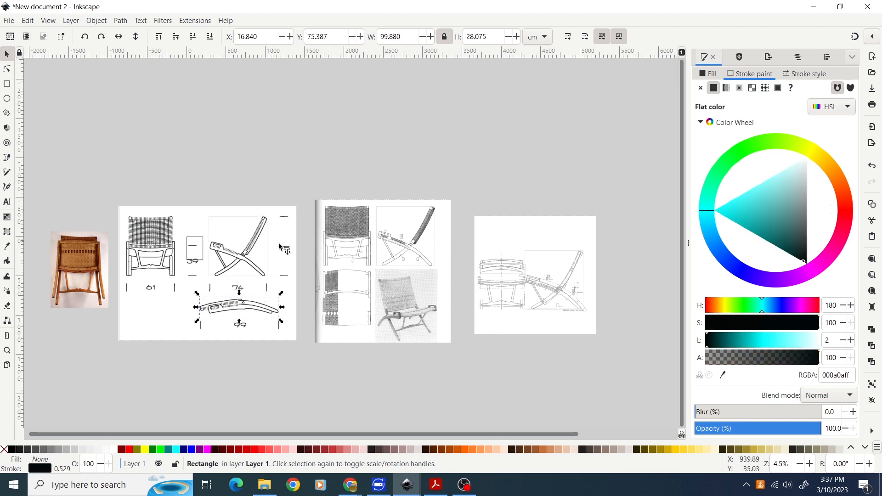
click(809, 73)
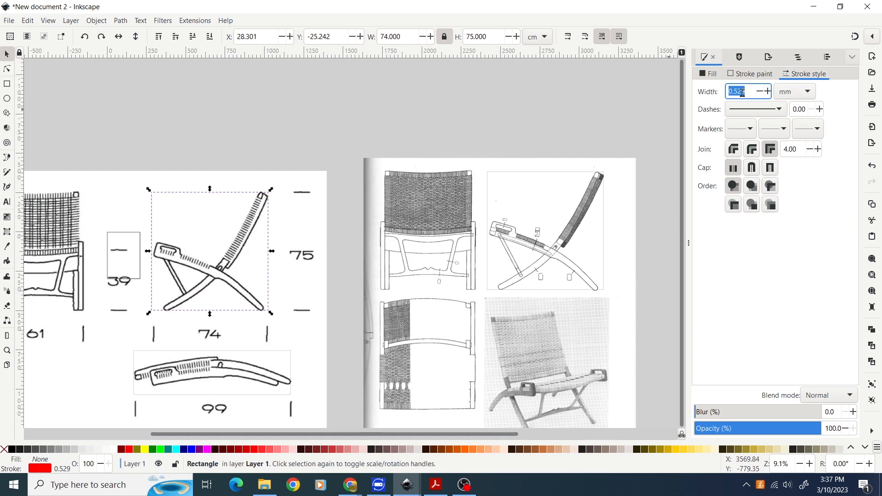
Change the stroke width unit to px and enter a width of 2
click(810, 91)
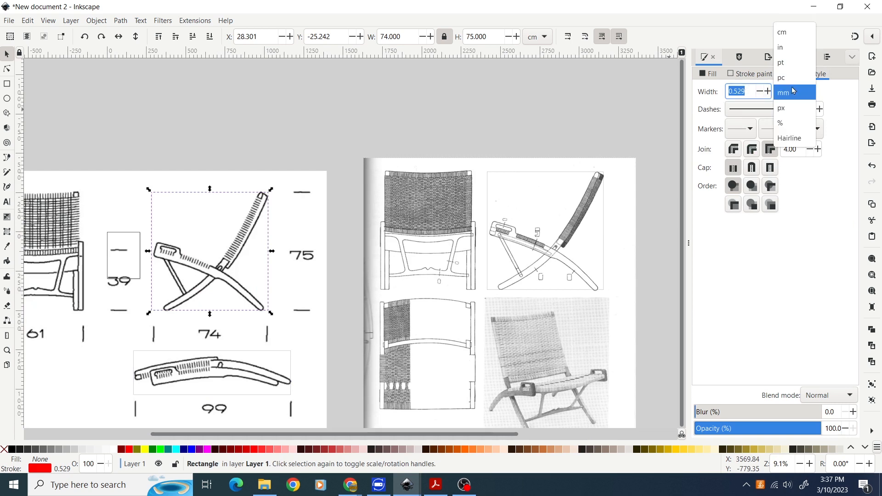
click(781, 107)
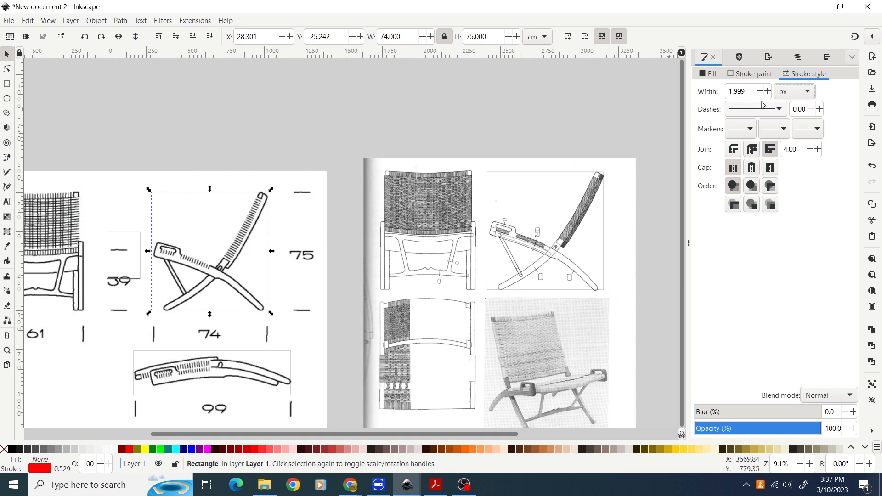
click(742, 91)
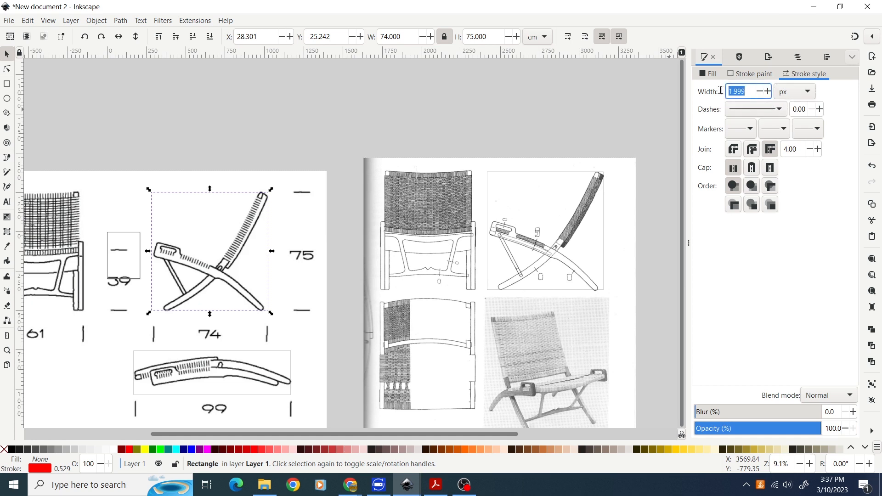
text(2)
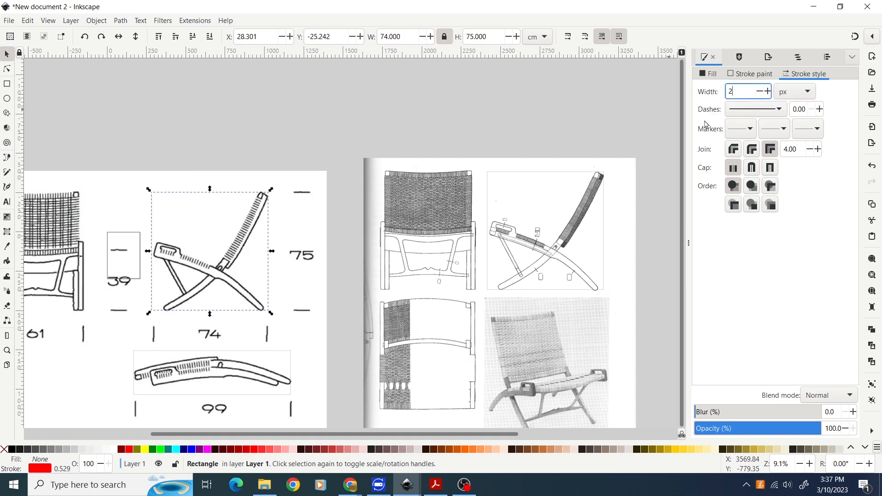
Confirm the 2 px outline width, then clear the selection
click(27, 20)
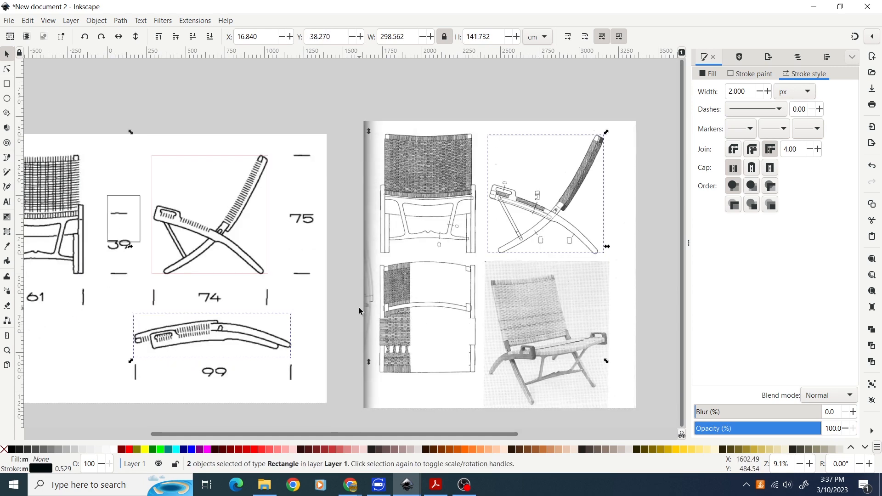
click(27, 20)
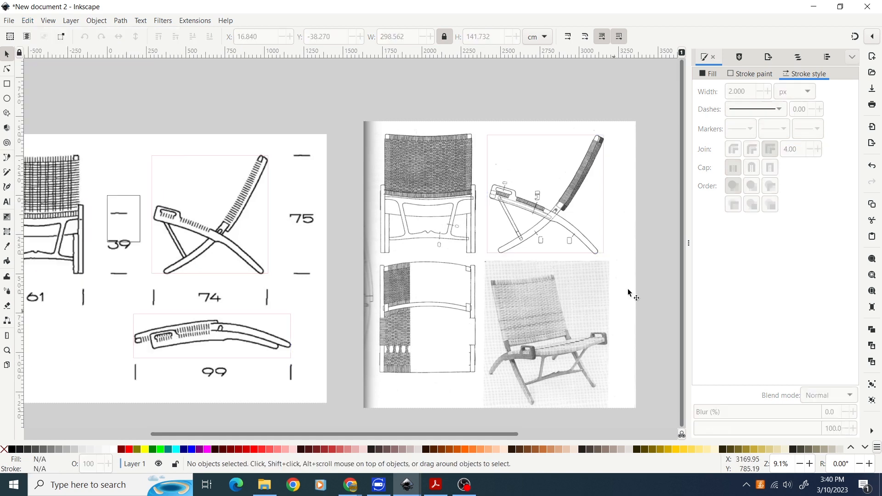
mouse_move(345, 329)
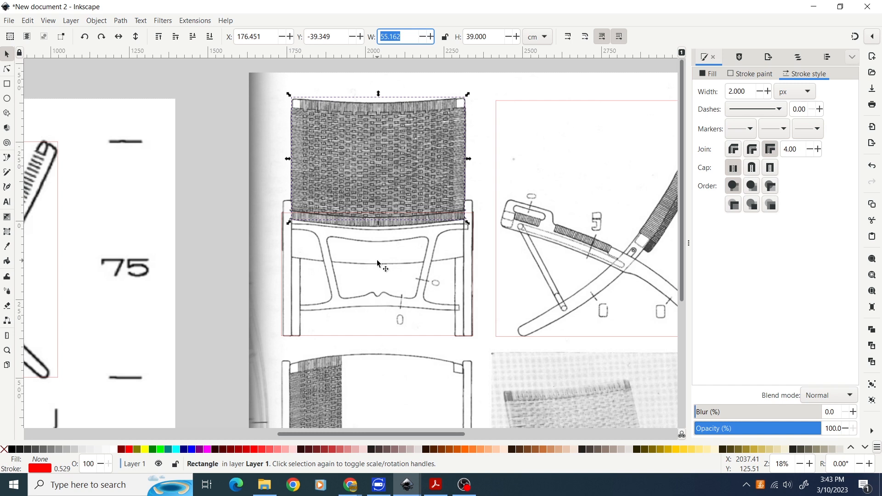
mouse_move(522, 223)
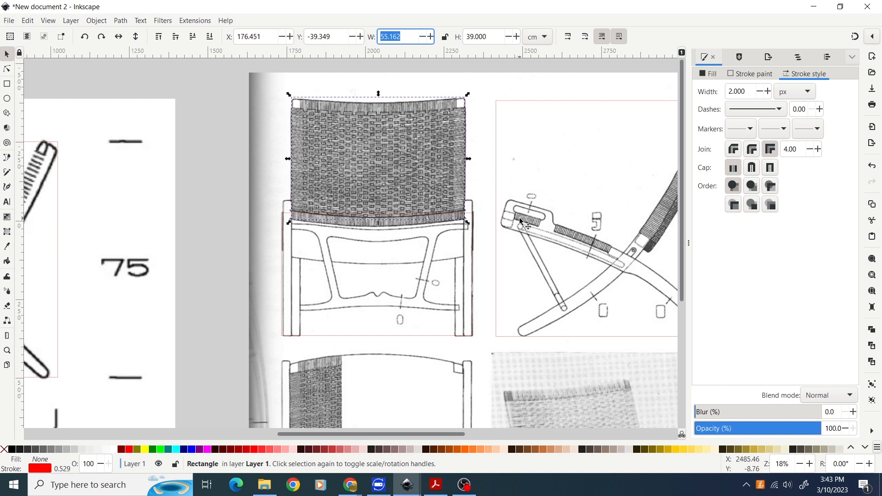
mouse_move(534, 240)
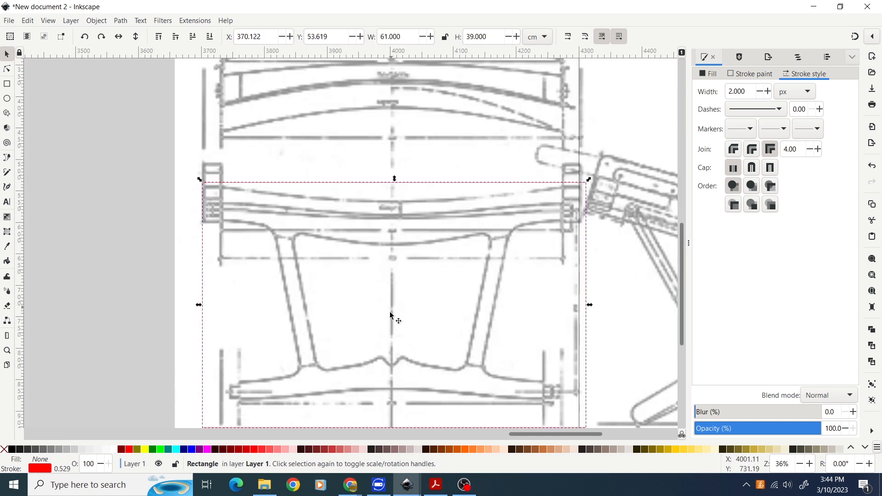
mouse_move(572, 261)
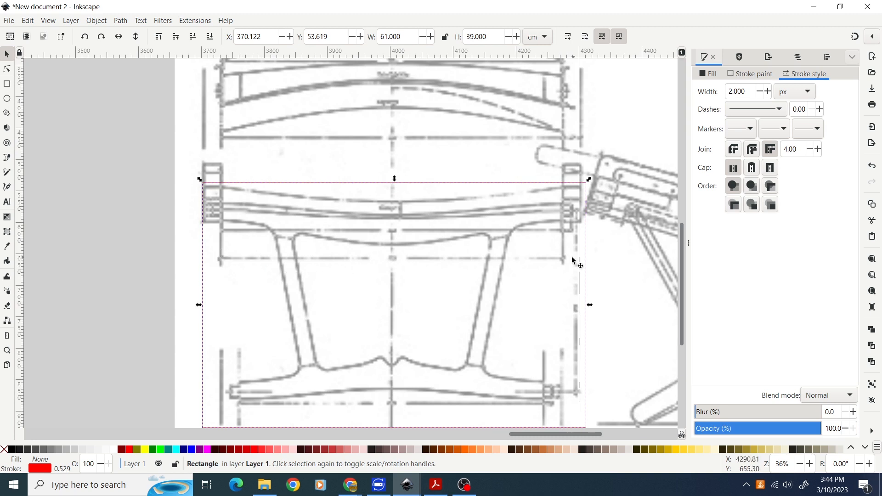
mouse_move(388, 306)
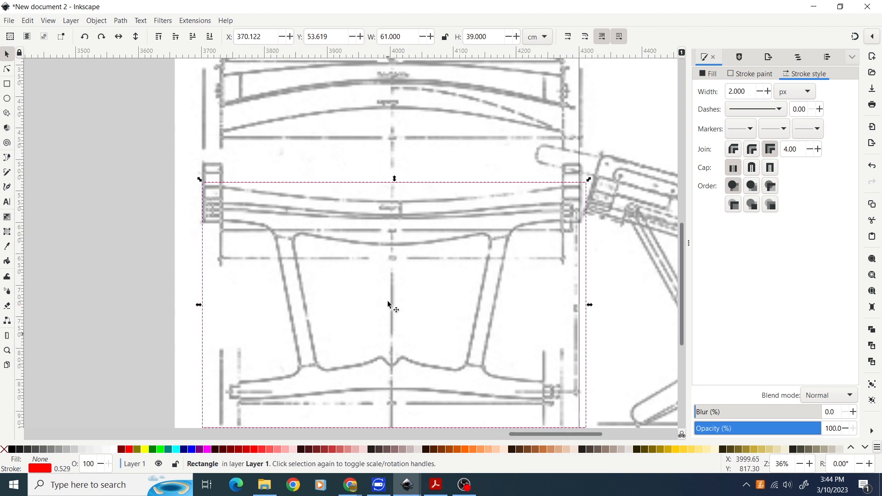
mouse_move(399, 386)
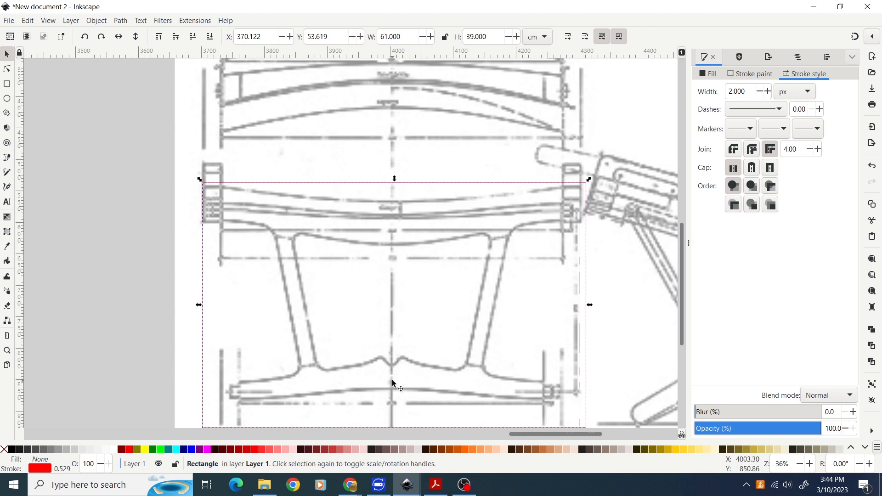
mouse_move(410, 236)
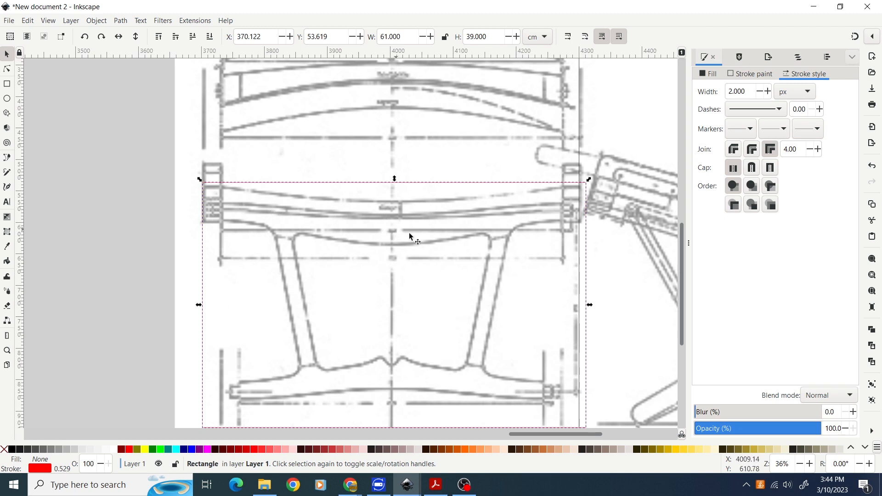
mouse_move(482, 384)
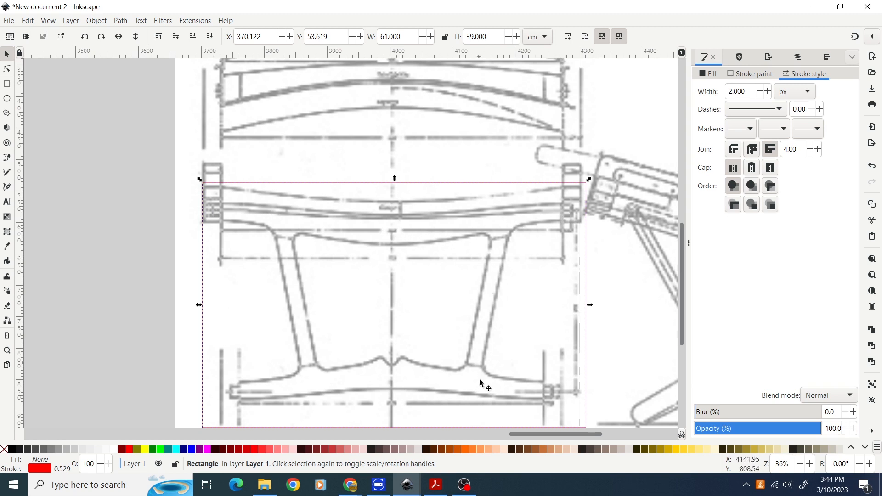
mouse_move(428, 343)
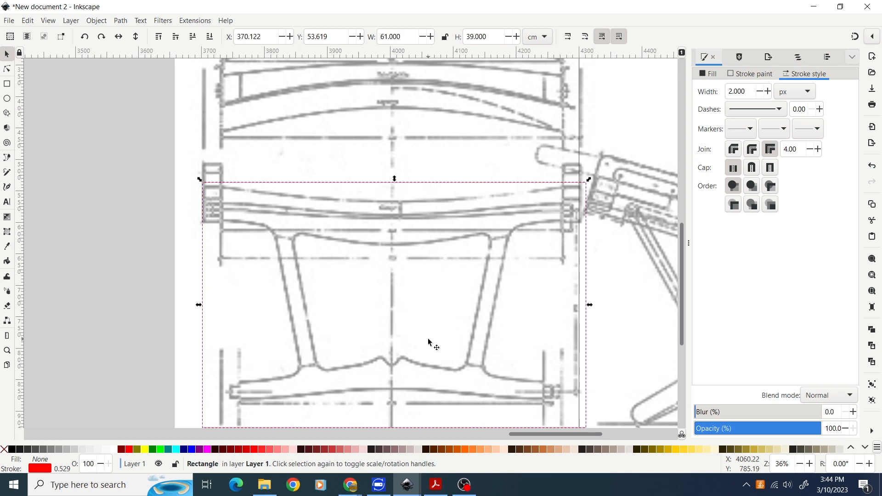
mouse_move(307, 230)
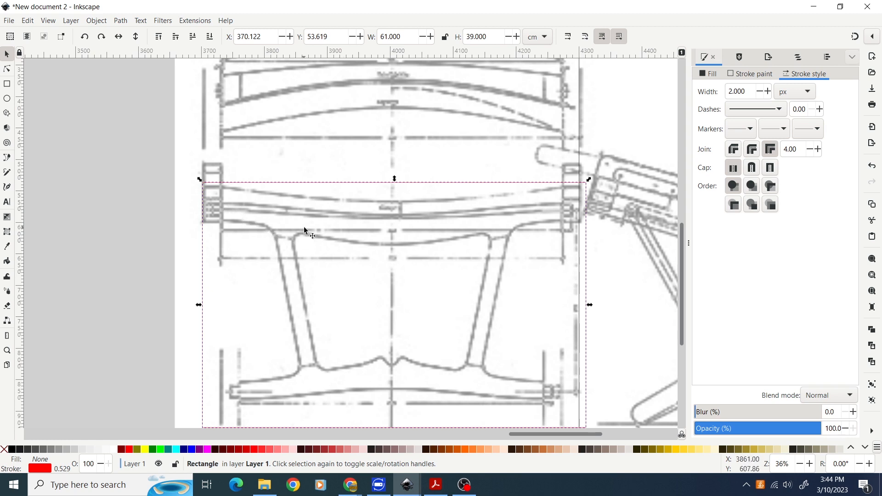
mouse_move(353, 227)
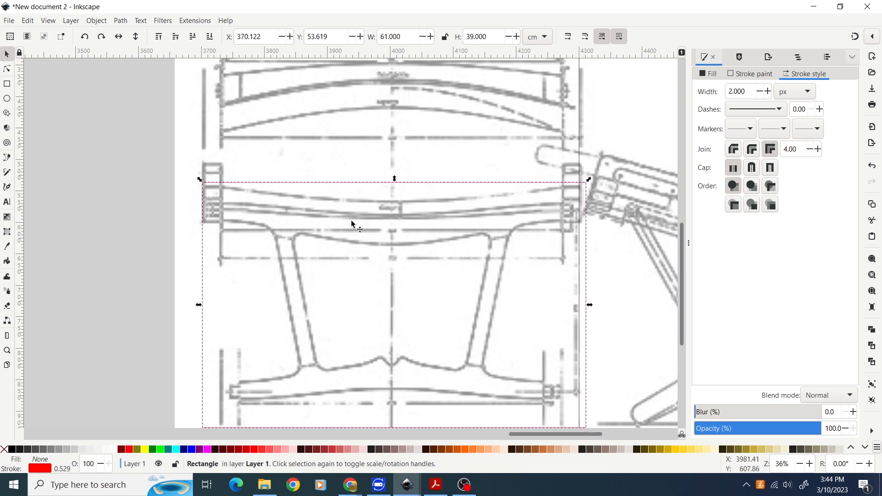
mouse_move(265, 215)
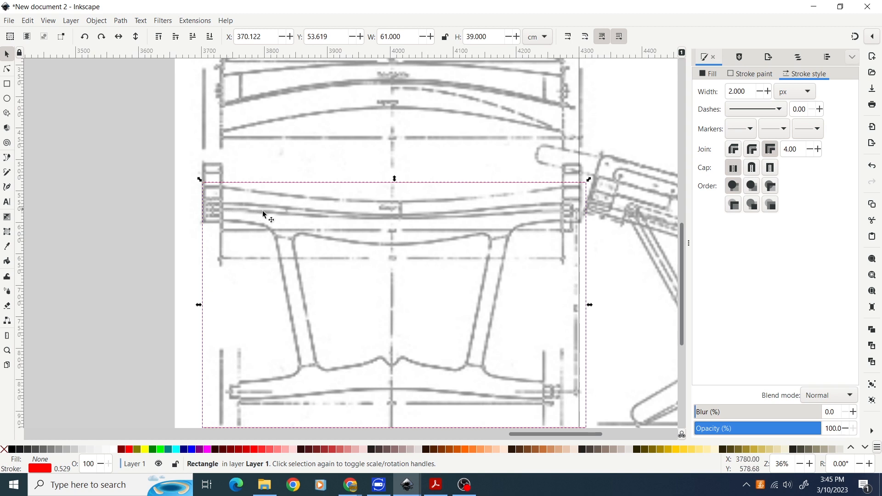
mouse_move(392, 225)
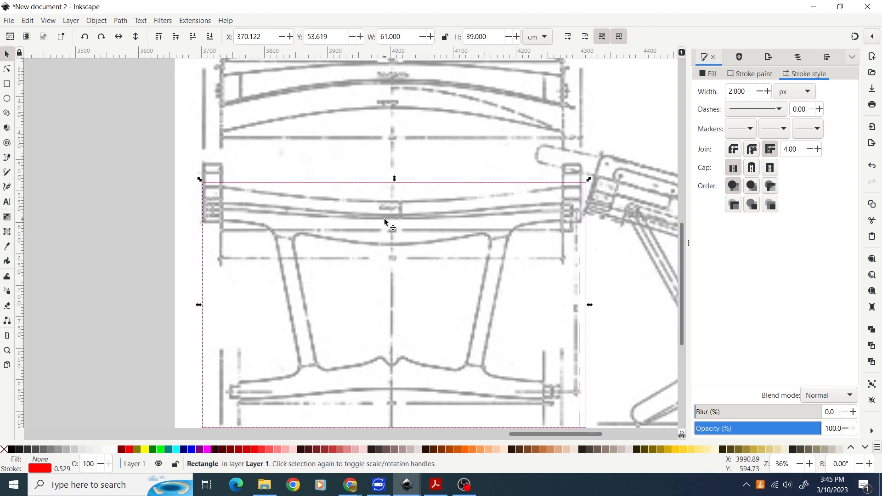
mouse_move(486, 218)
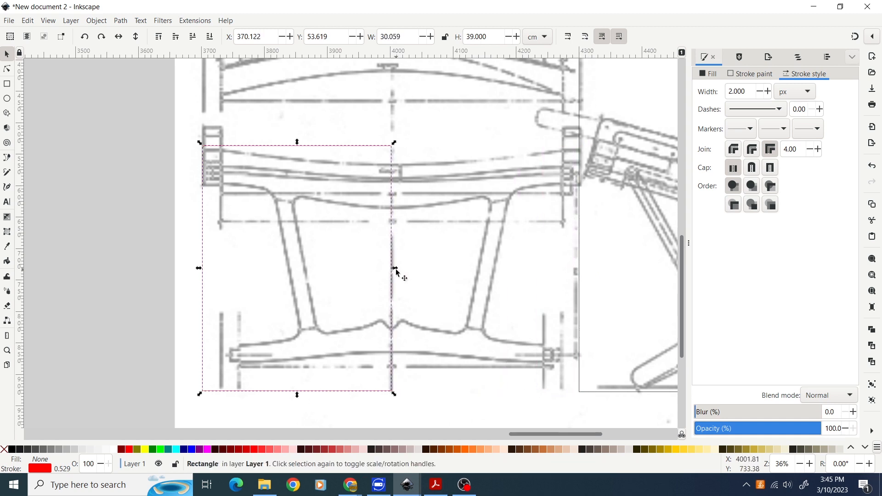
mouse_move(201, 276)
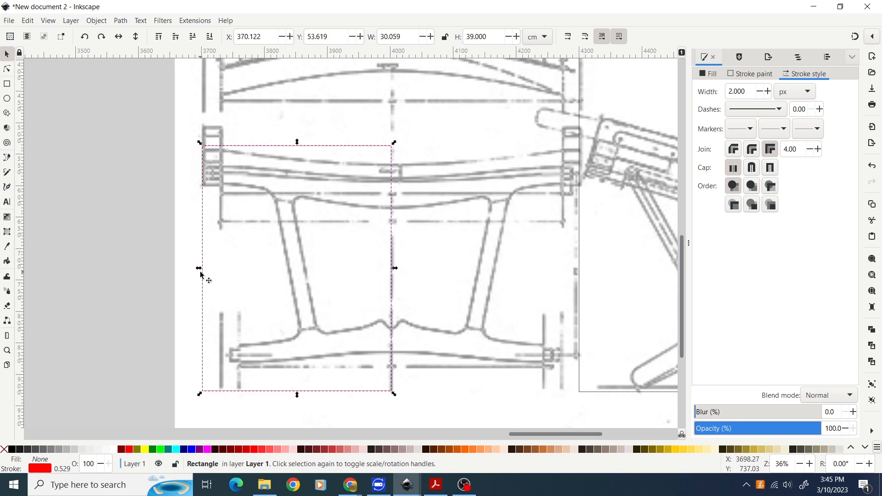
mouse_move(477, 255)
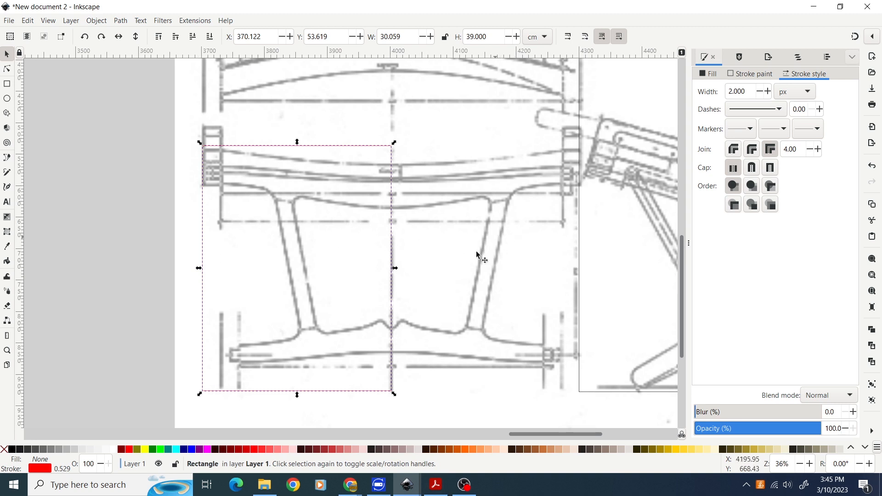
mouse_move(198, 268)
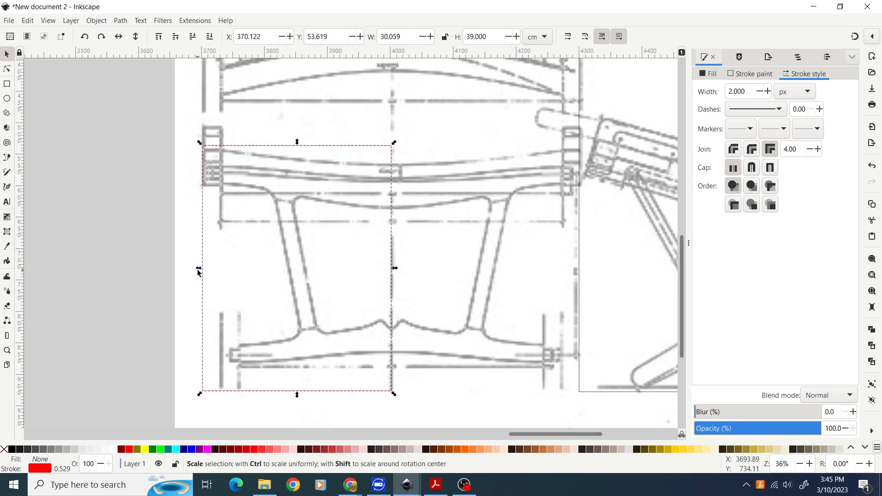
Pull the rectangle's left side in to the leg, about 27.3 × 39 cm
drag(199, 268, 217, 267)
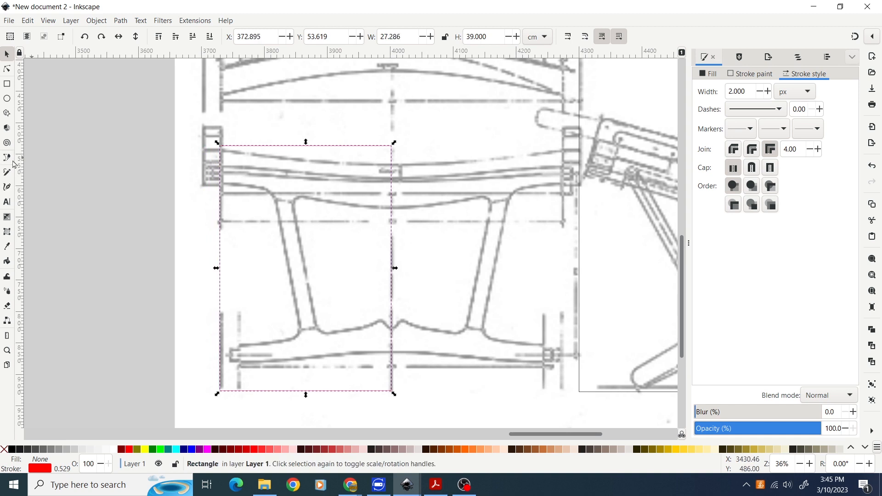
mouse_move(8, 158)
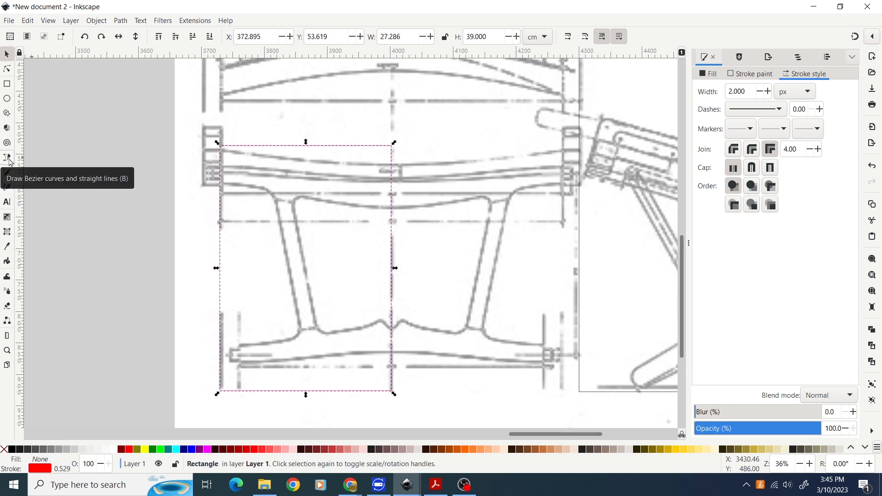
Trace the left half of the chair frame with straight-segment pen clicks
click(7, 159)
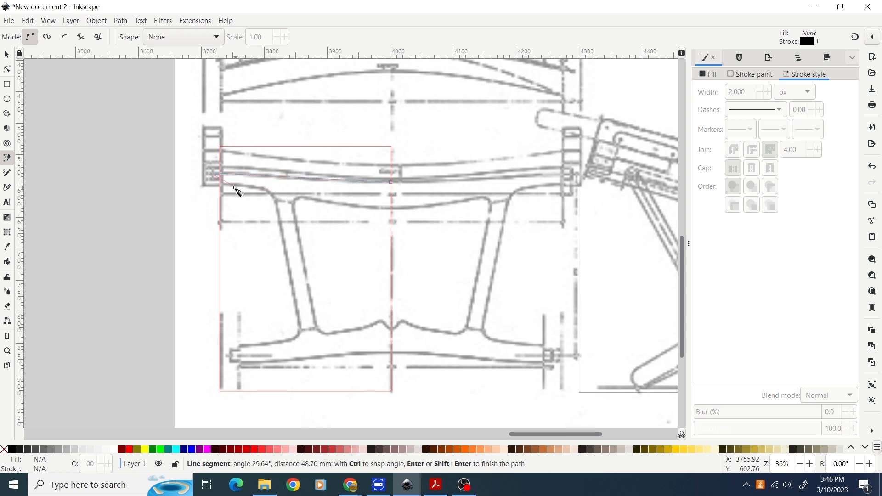
click(301, 332)
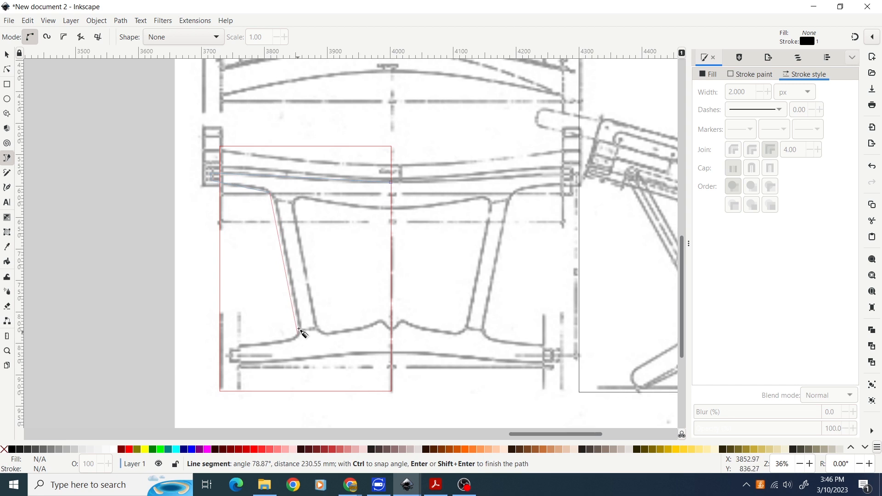
click(240, 354)
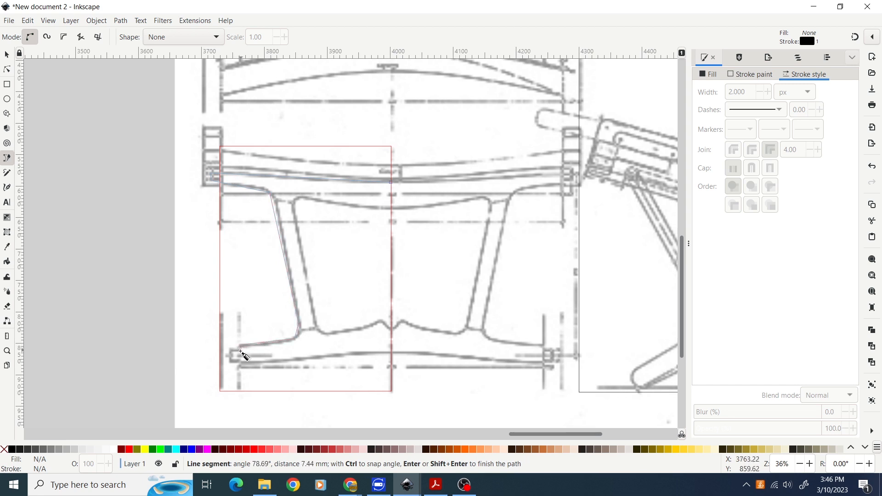
mouse_move(242, 372)
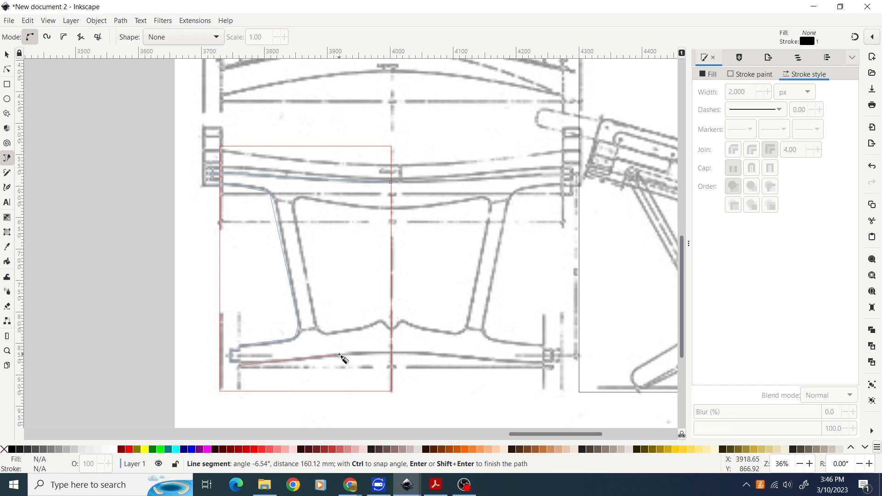
mouse_move(392, 356)
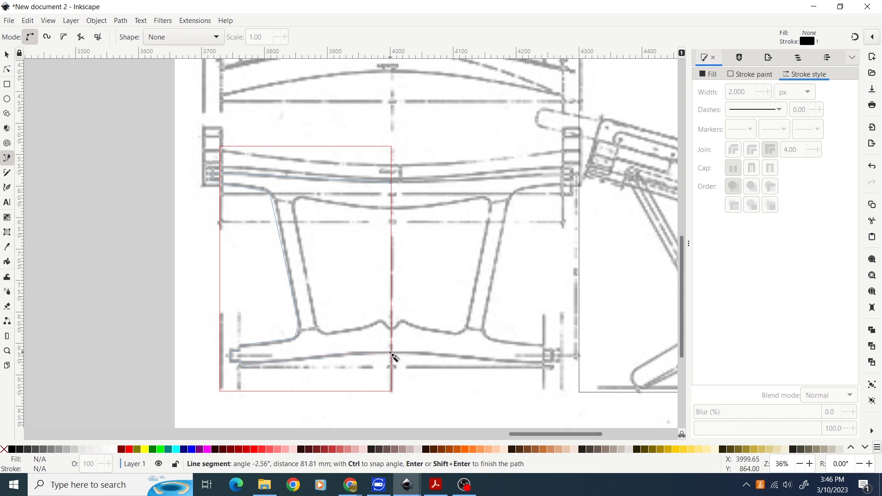
mouse_move(393, 331)
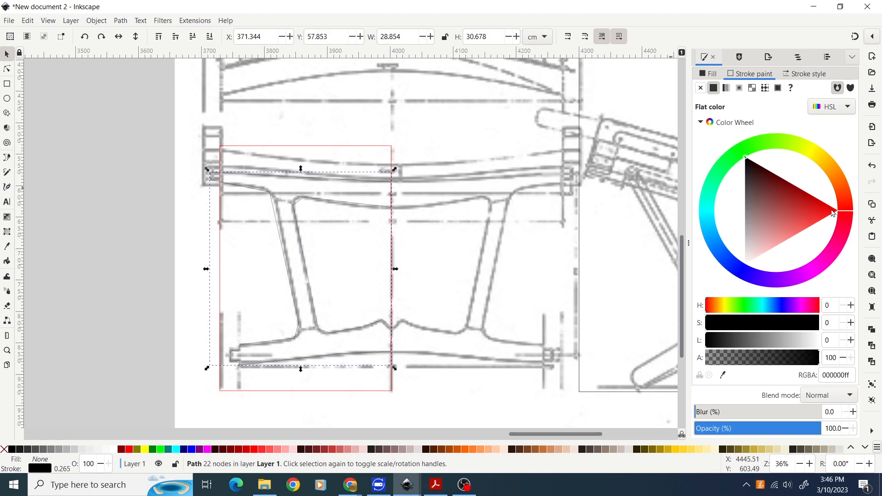
Give the traced outline a pure red ff0000 stroke, 2 px wide
click(836, 211)
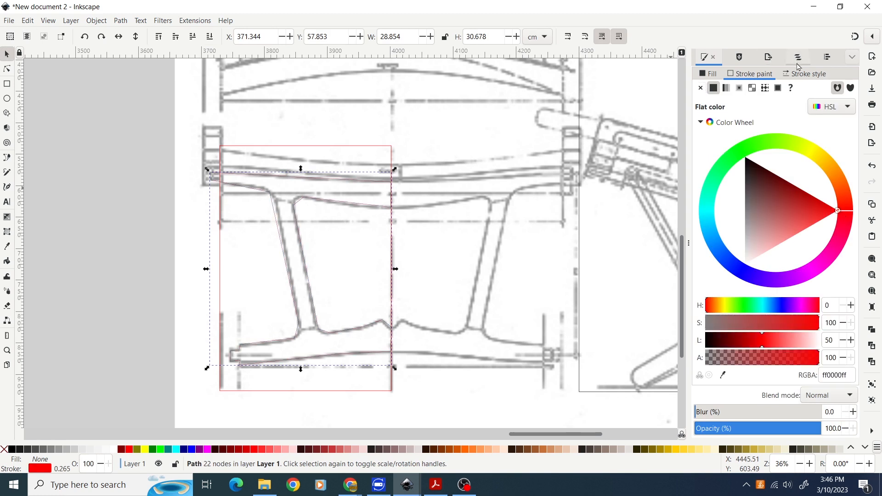
click(808, 73)
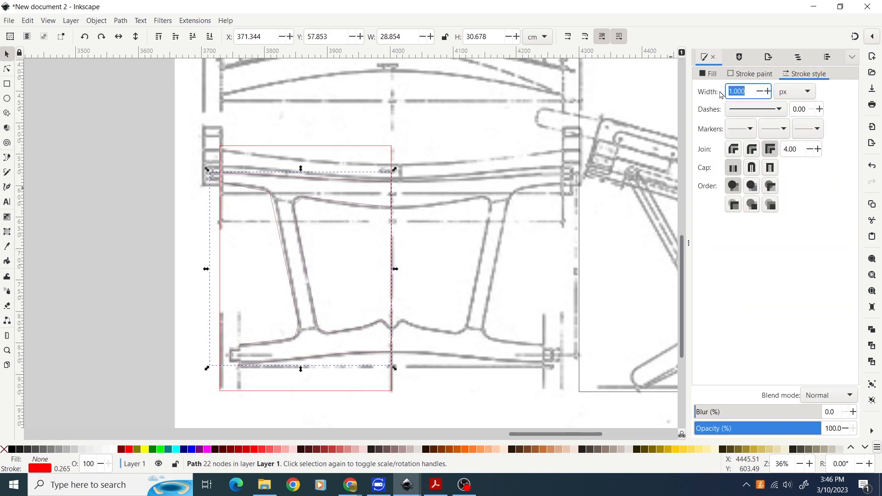
text(2)
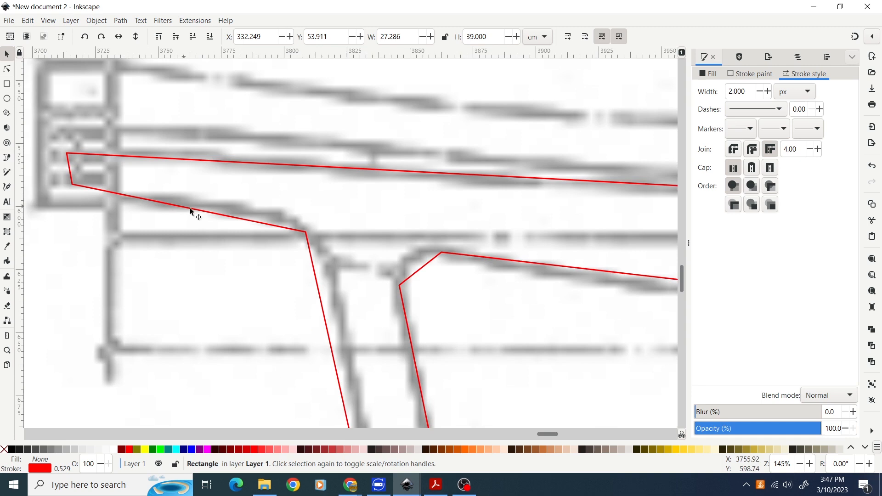
mouse_move(323, 264)
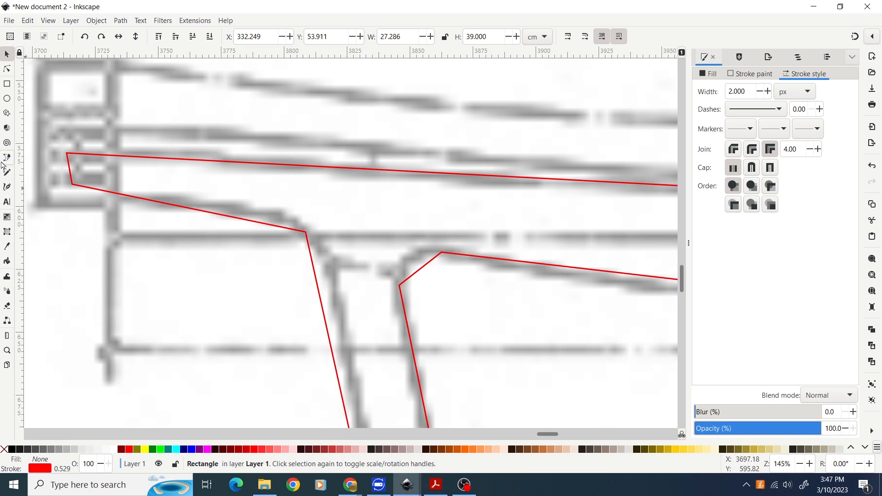
mouse_move(8, 70)
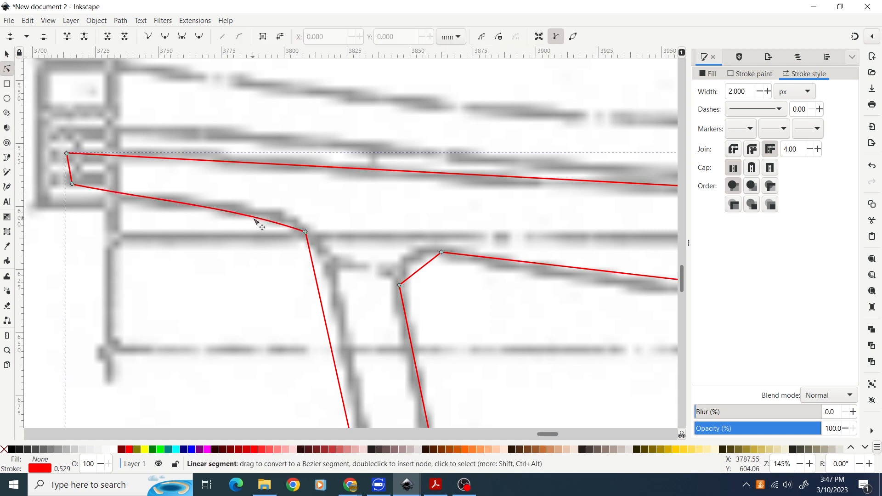
Bend the top rail segments into curves that follow the sketched rail-to-leg corner
drag(255, 220, 259, 218)
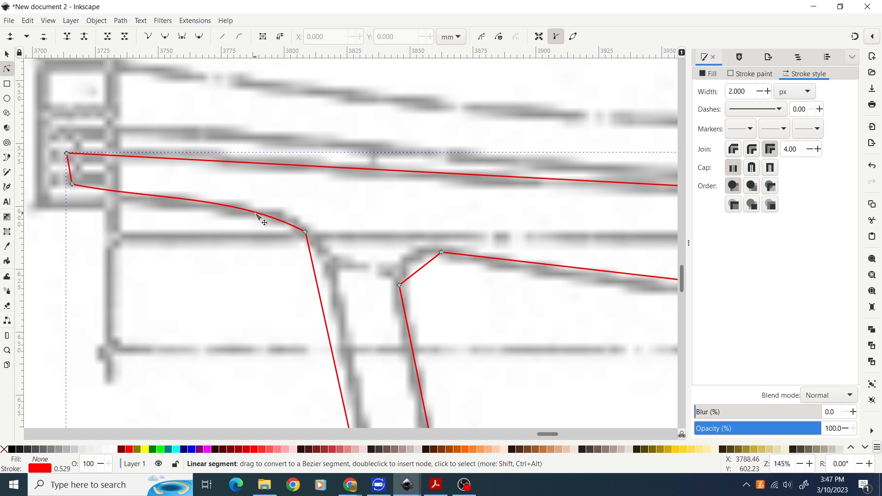
drag(257, 215, 298, 228)
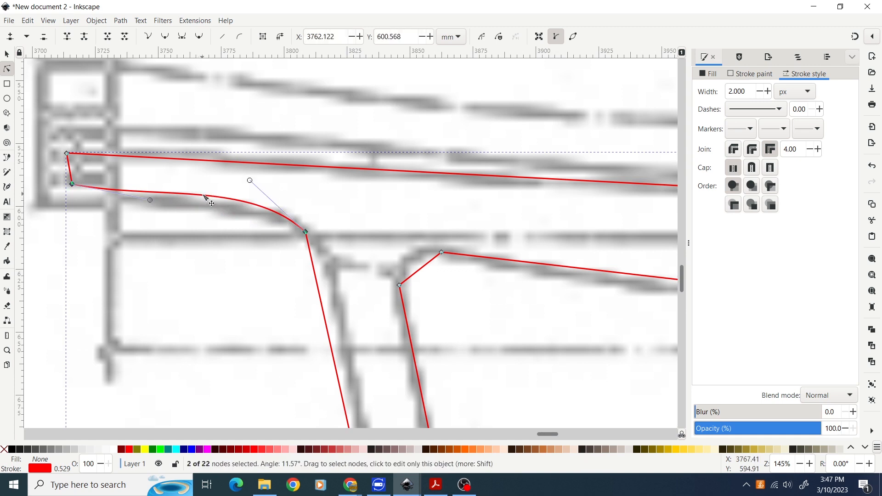
mouse_move(205, 213)
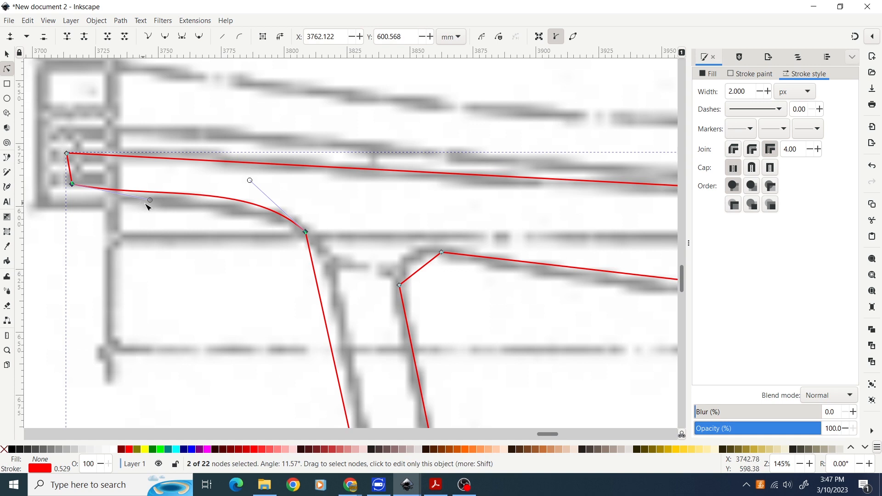
mouse_move(249, 181)
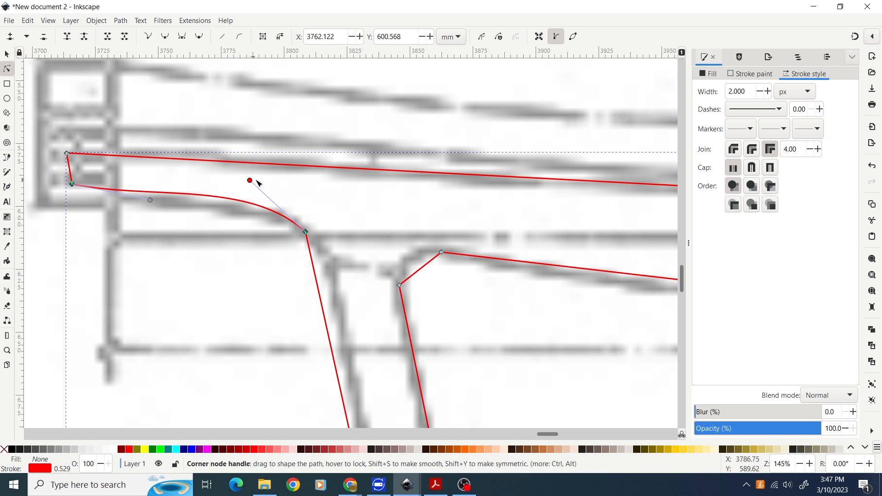
drag(249, 181, 286, 202)
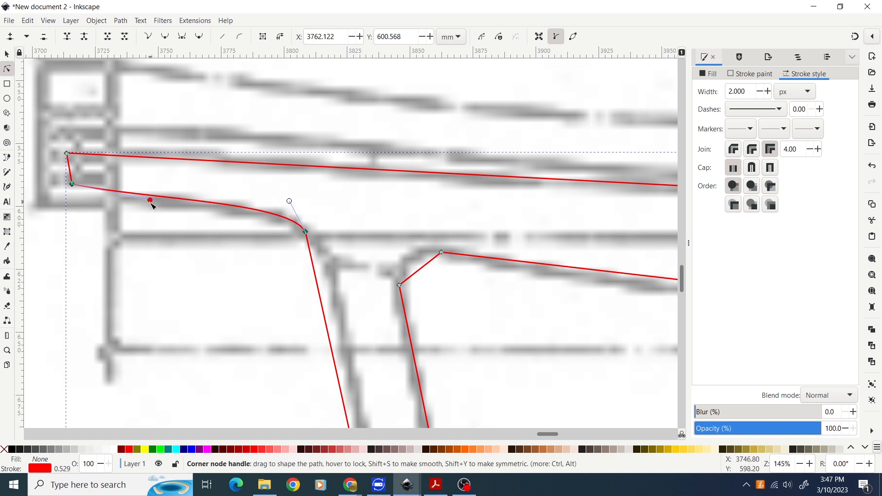
drag(150, 201, 145, 207)
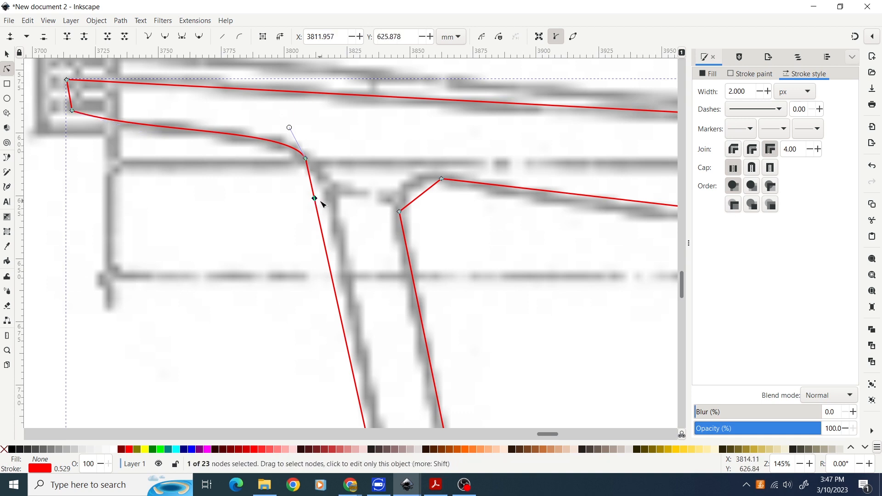
Move the leg node onto the drawn leg line and curve the short segment below the corner
drag(314, 198, 331, 200)
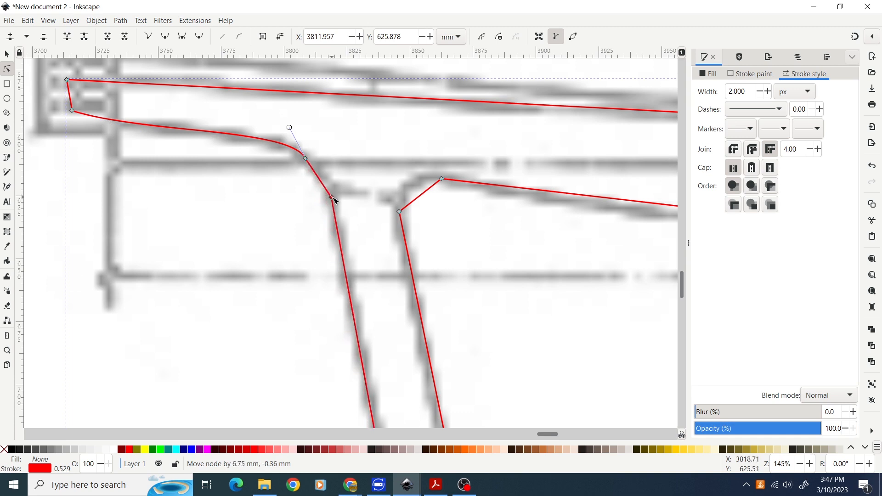
drag(333, 201, 330, 197)
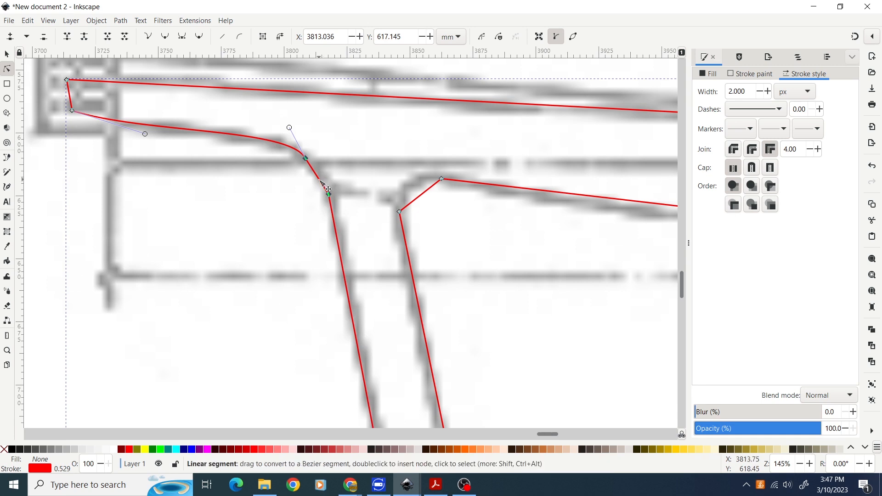
drag(327, 194, 329, 179)
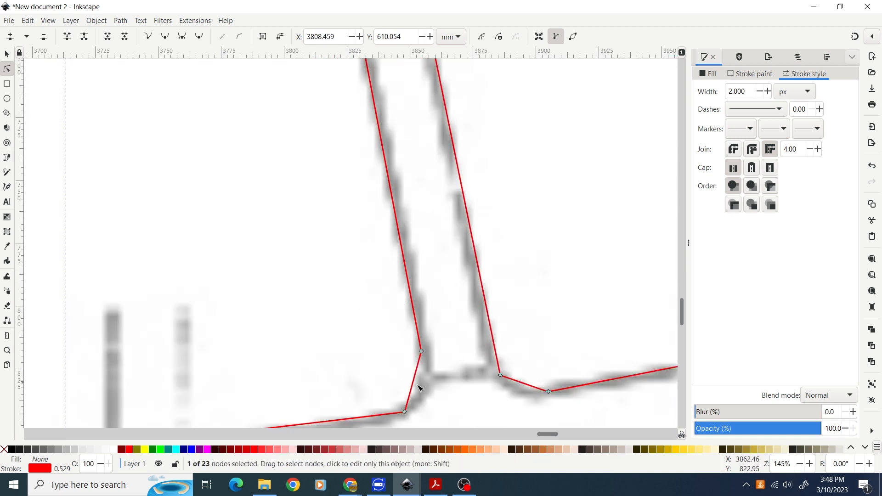
mouse_move(421, 352)
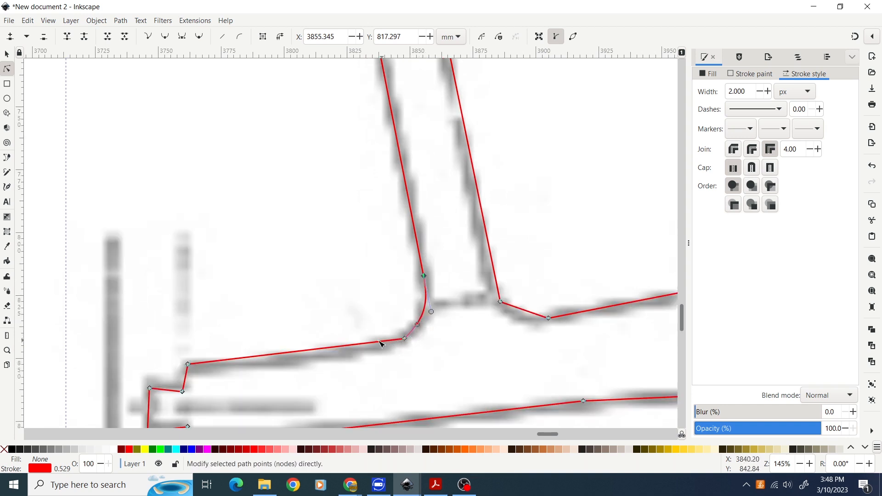
mouse_move(333, 353)
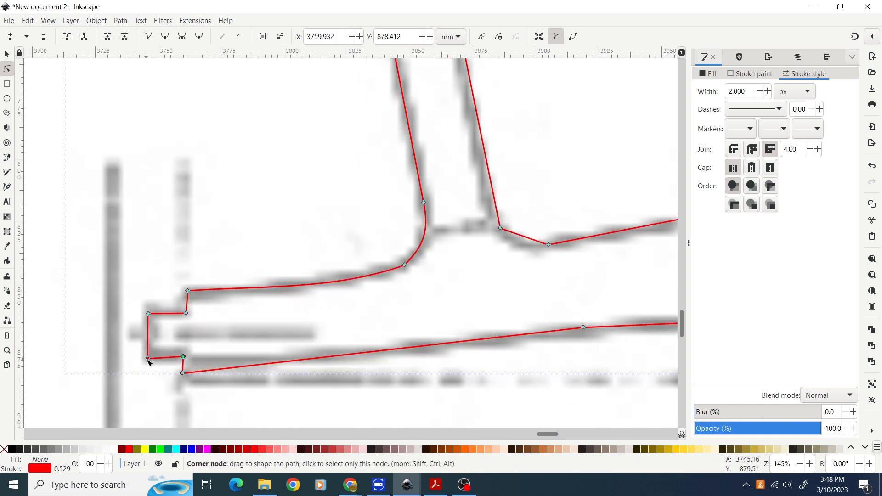
Round the foot-notch corner and curve the bottom rail segment to match the drawing
click(148, 356)
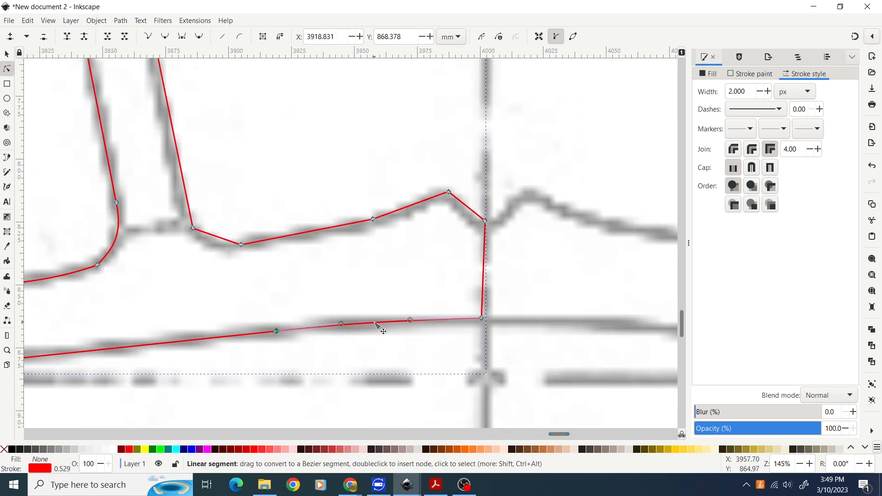
mouse_move(389, 323)
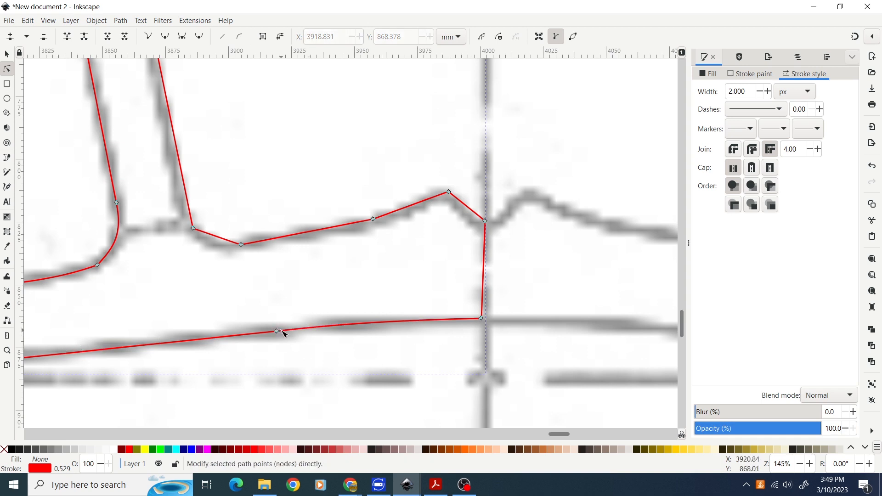
click(275, 330)
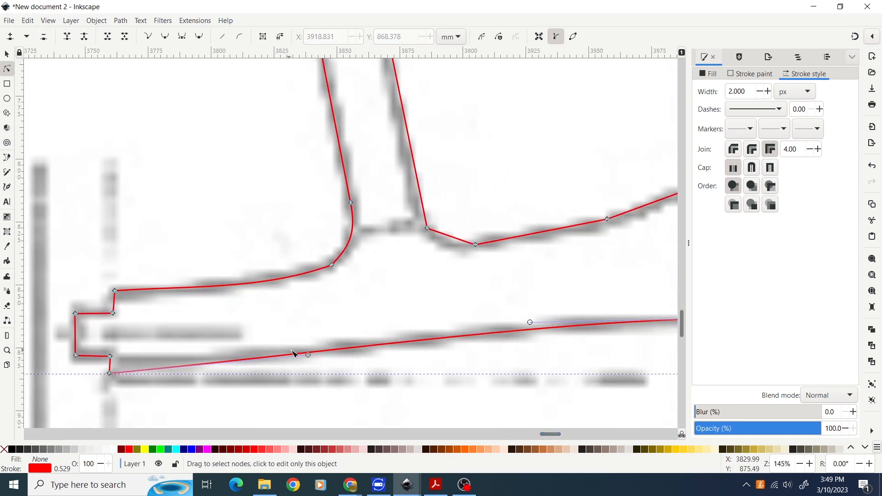
drag(308, 354, 310, 361)
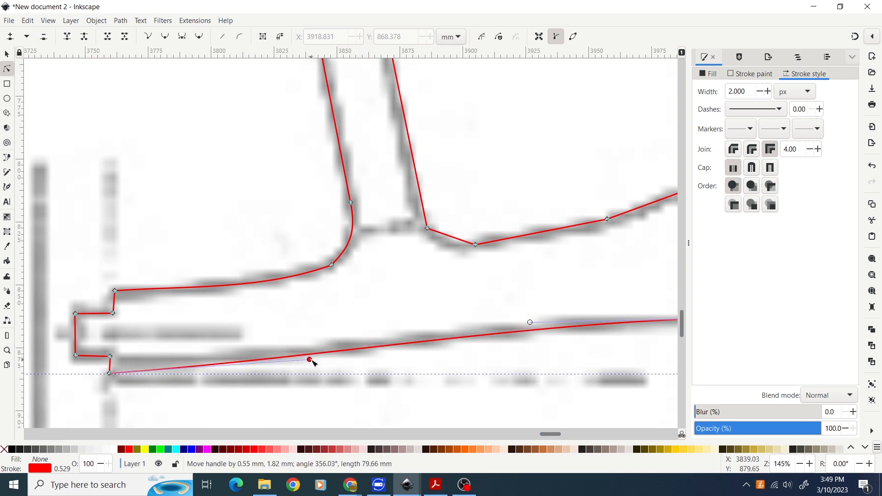
drag(310, 361, 308, 363)
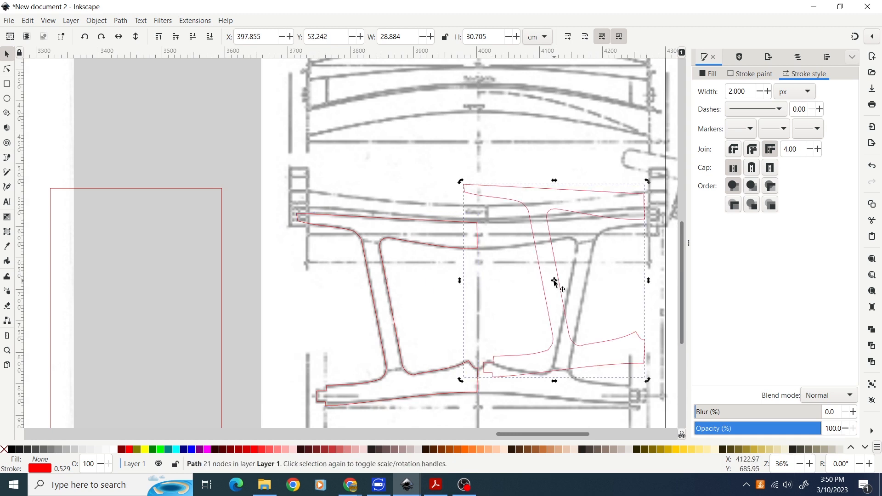
mouse_move(119, 37)
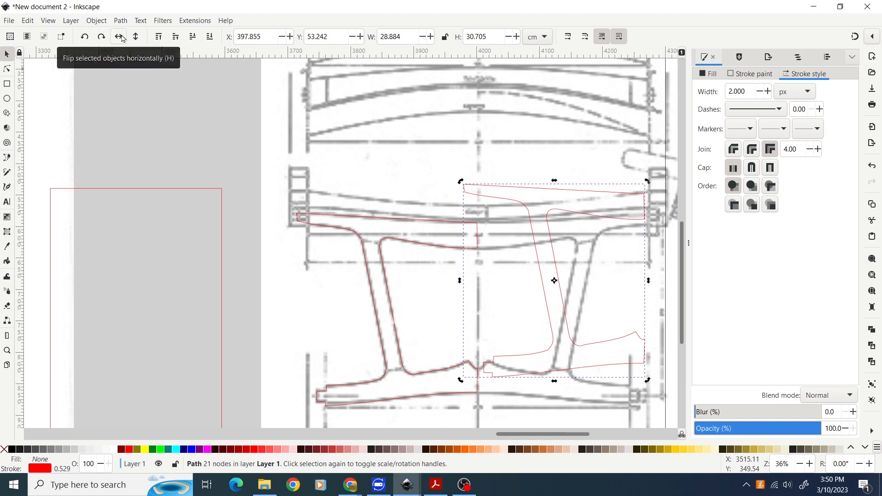
Flip the copied half frame horizontally and drag it against the original half
click(119, 37)
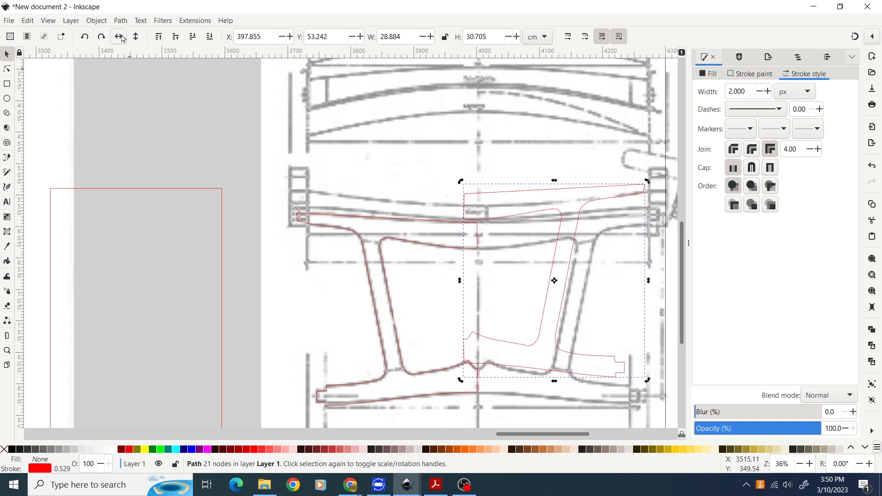
mouse_move(537, 220)
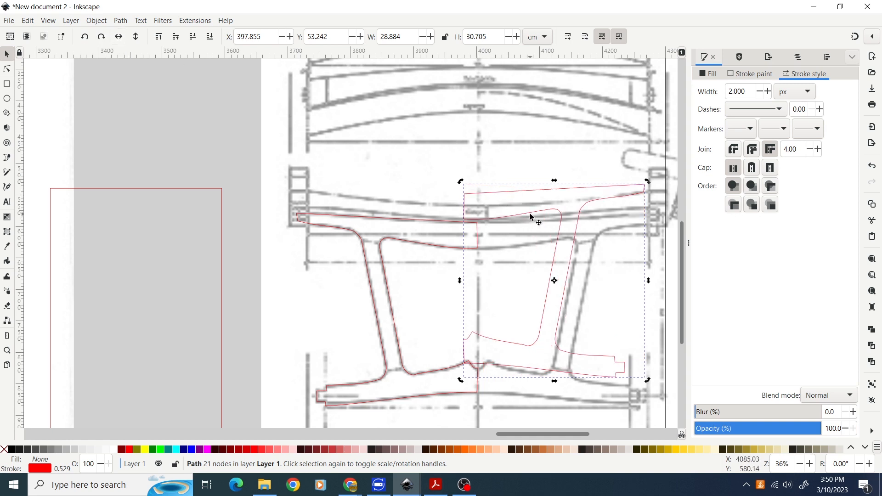
drag(532, 217, 554, 249)
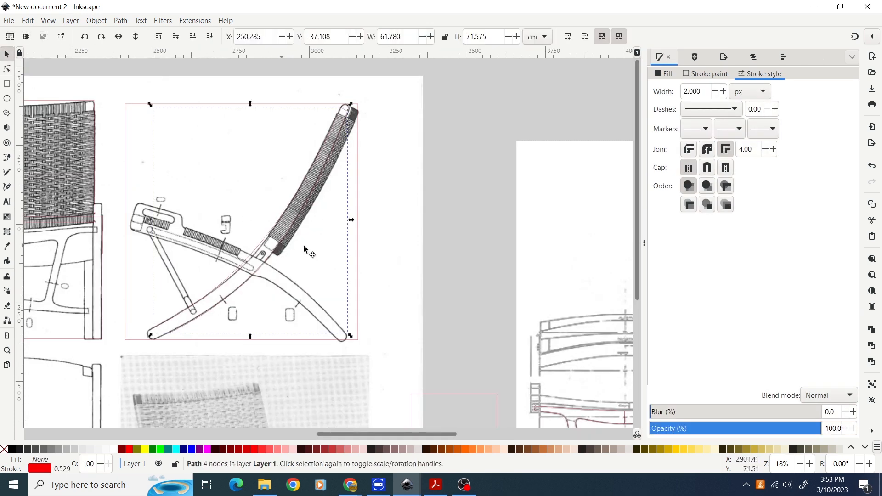
drag(306, 253, 453, 258)
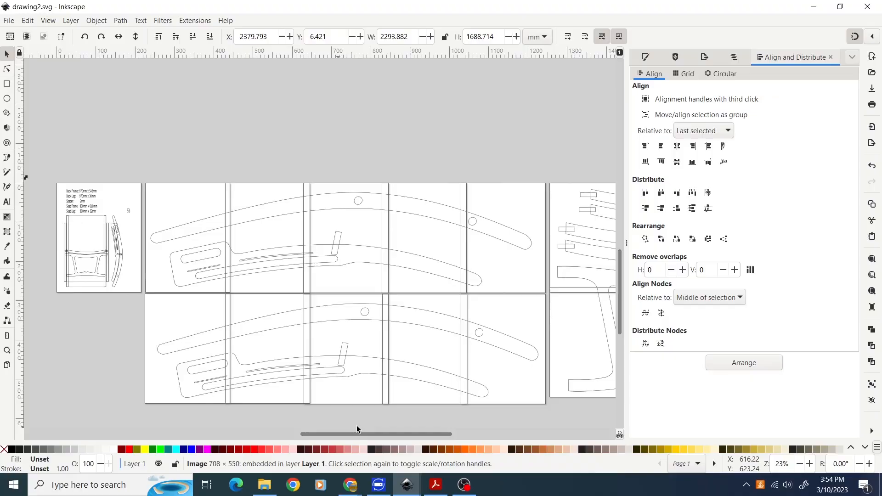
mouse_move(330, 351)
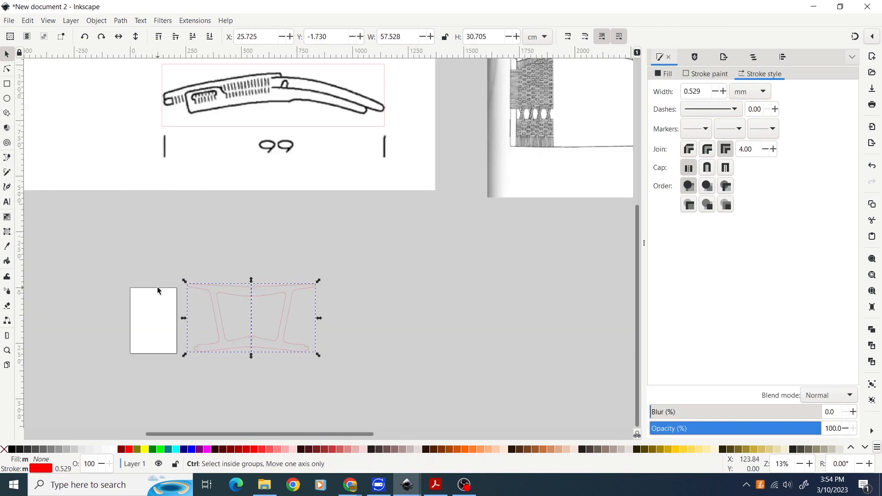
View drawing2.svg's tiled pages, then return to the chair document and close About Inkscape
click(172, 317)
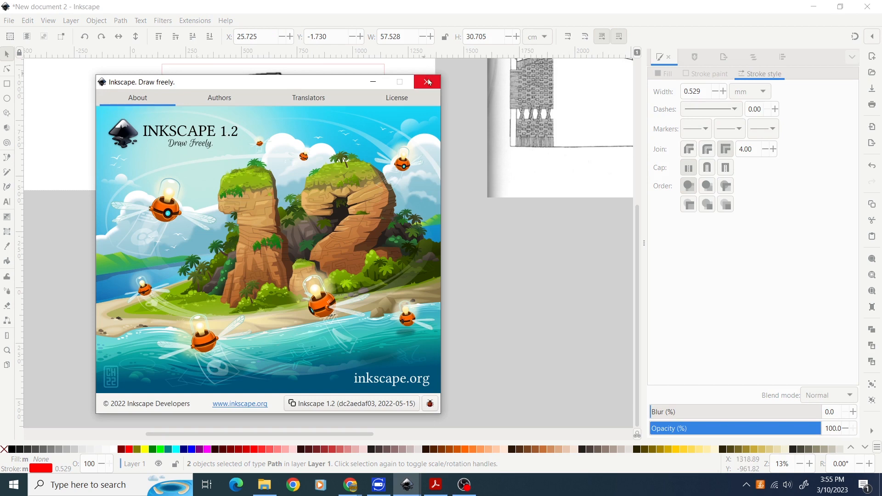
click(427, 82)
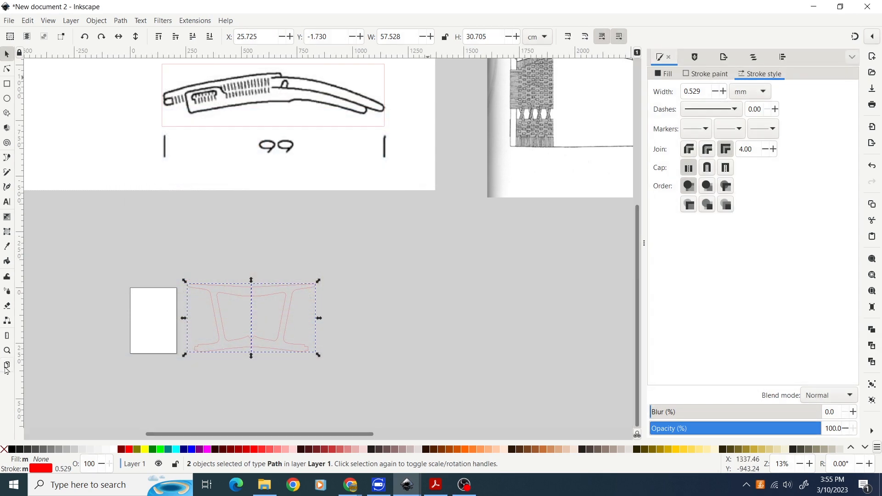
mouse_move(7, 366)
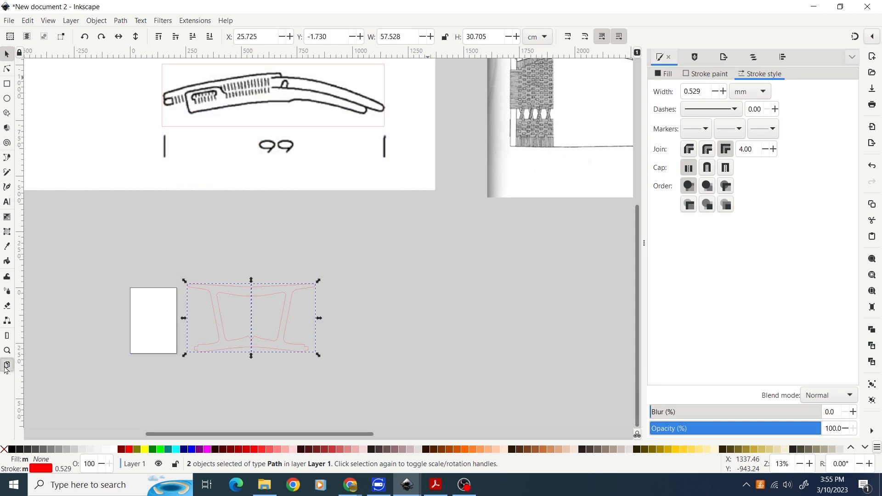
Add new A4 pages with the Pages tool and select a lower page to reposition
click(7, 365)
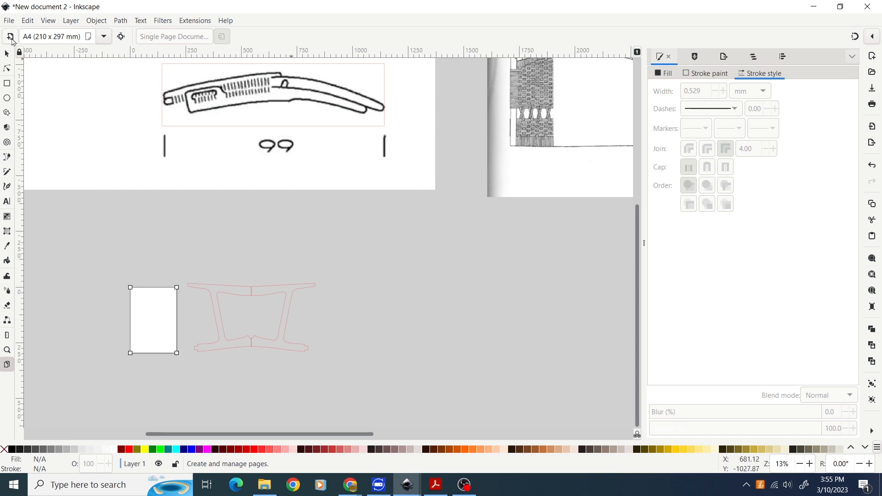
click(10, 37)
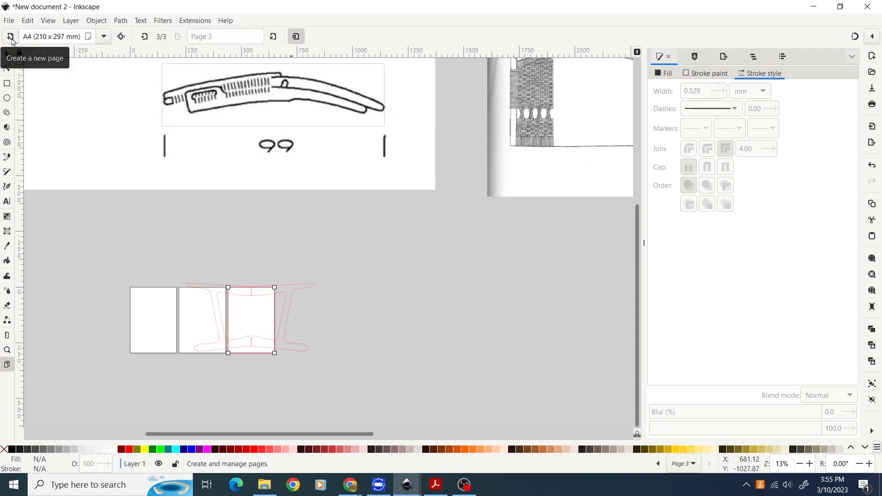
click(9, 36)
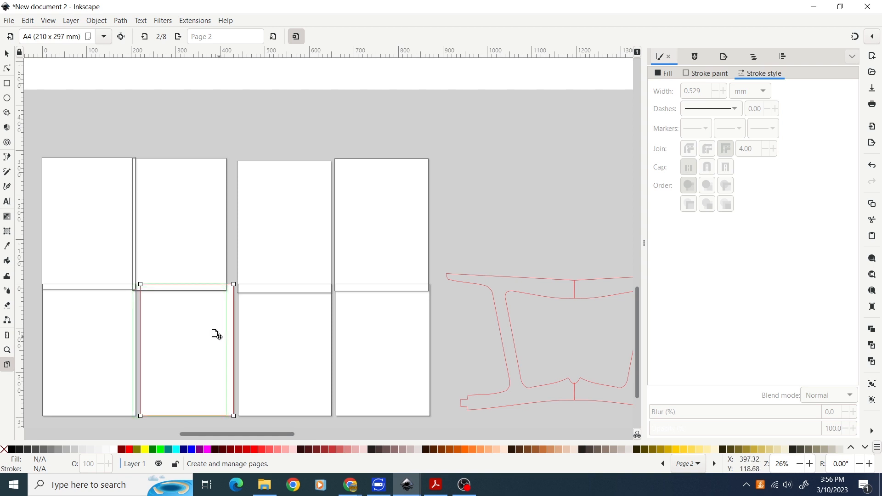
click(284, 351)
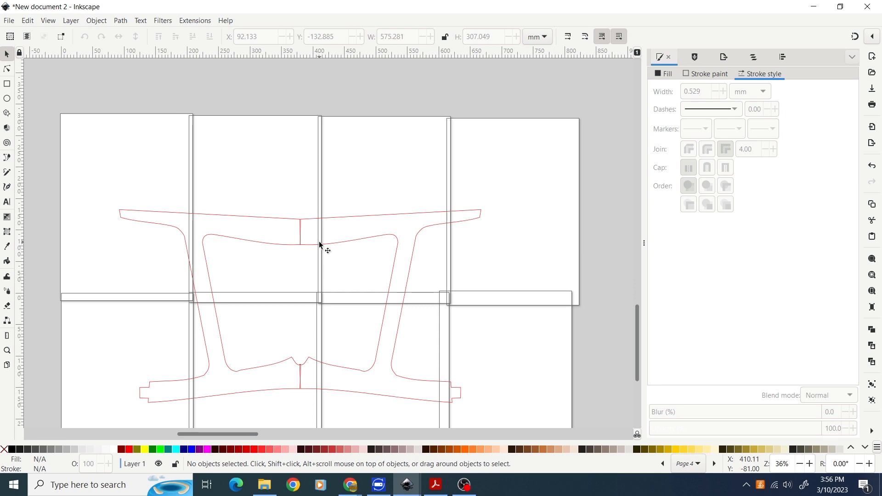
mouse_move(269, 291)
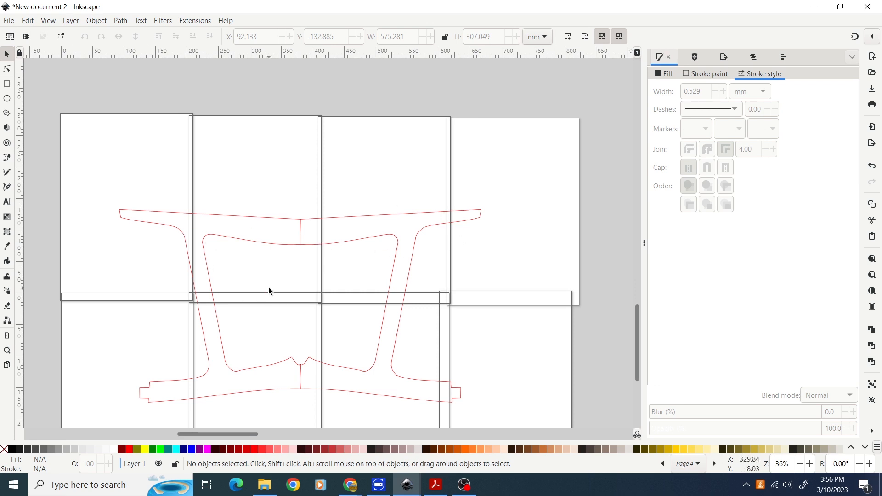